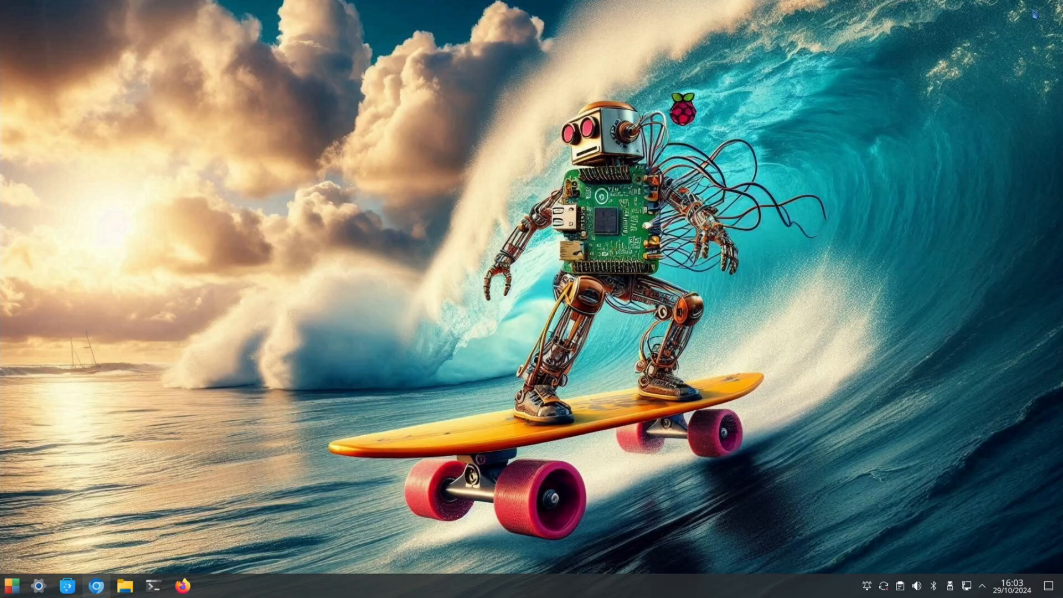
mouse_move(93, 566)
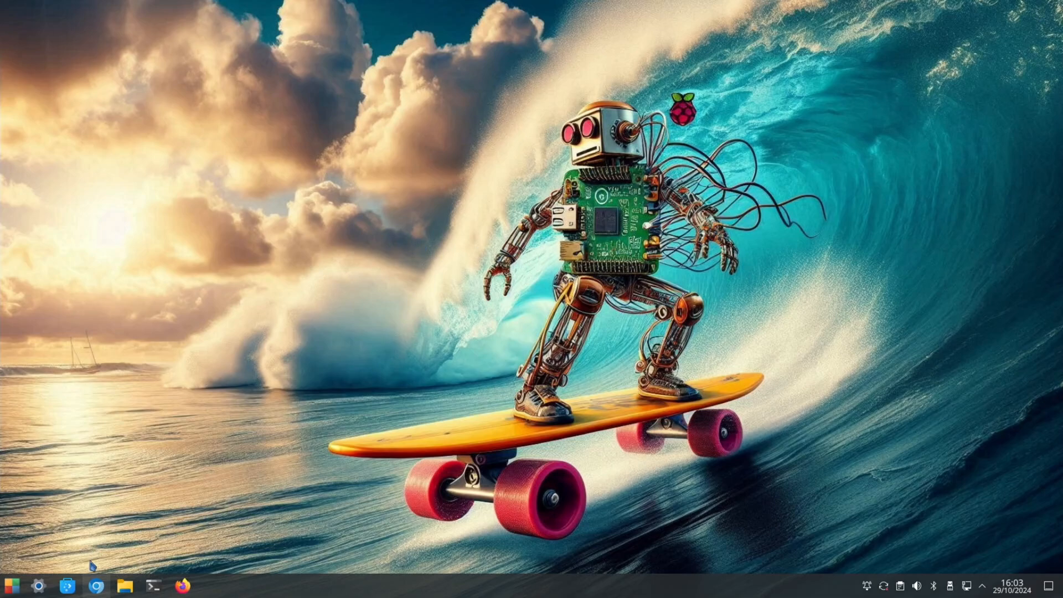
- Launch Chromium and scroll the raspberrypi.com/news page down to the latest post cards
click(97, 585)
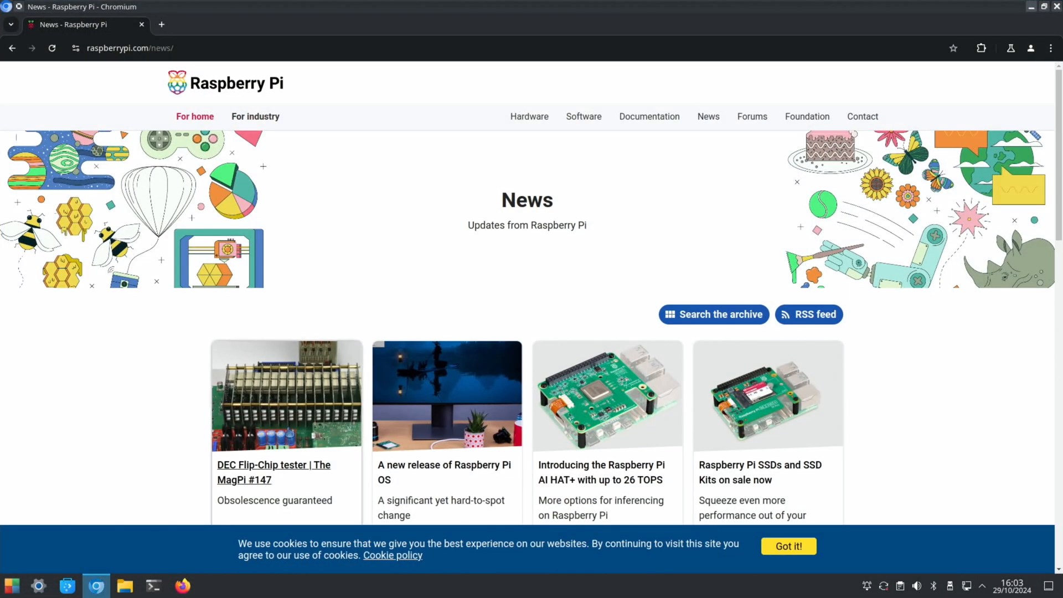
scroll(down, 3)
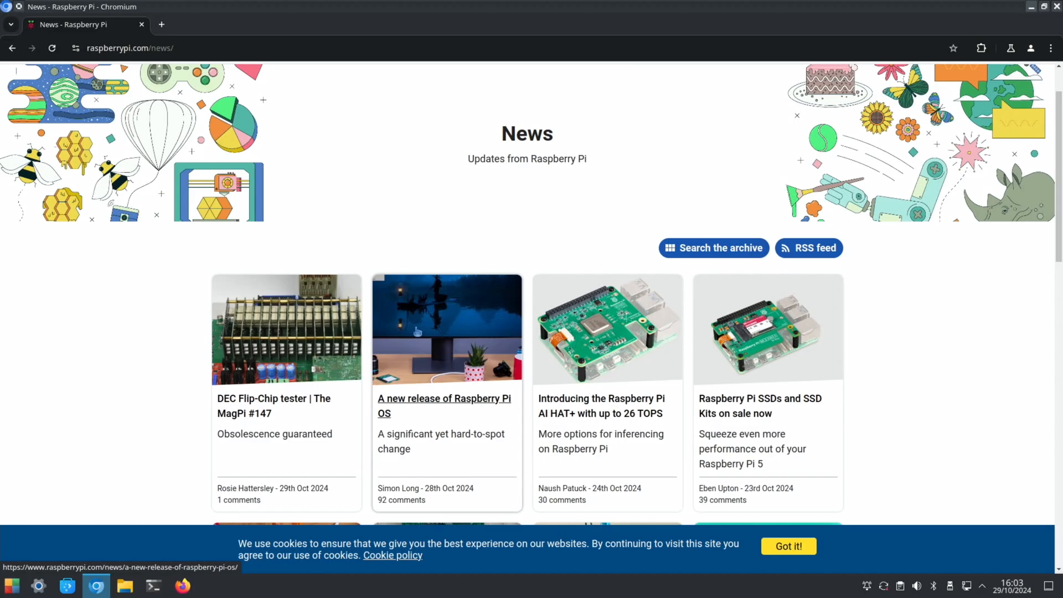
mouse_move(427, 405)
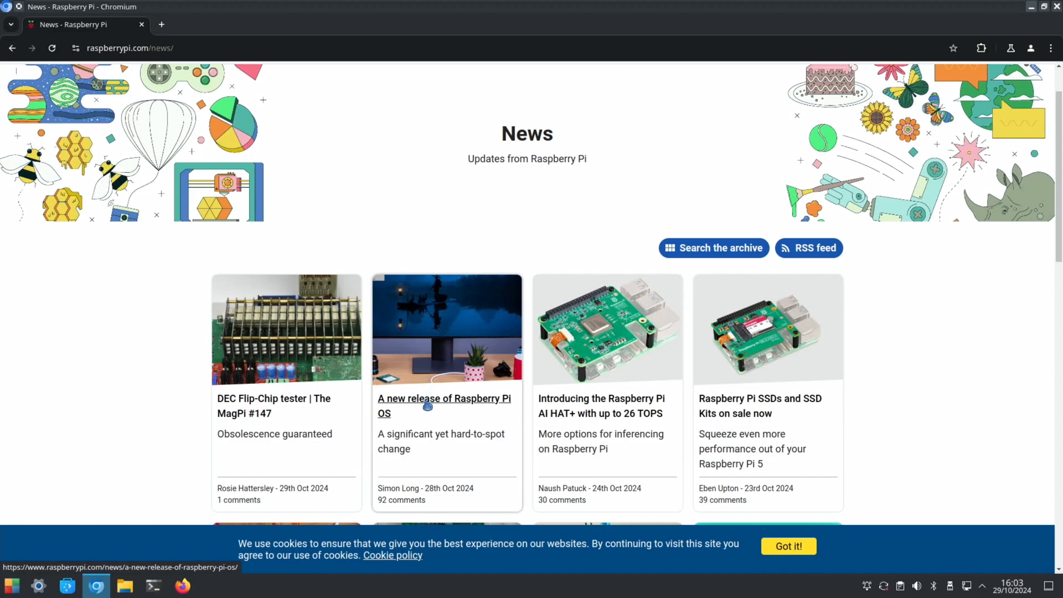
- Open the 'A new release of Raspberry Pi OS' article and scroll to 'How to get it'
click(443, 405)
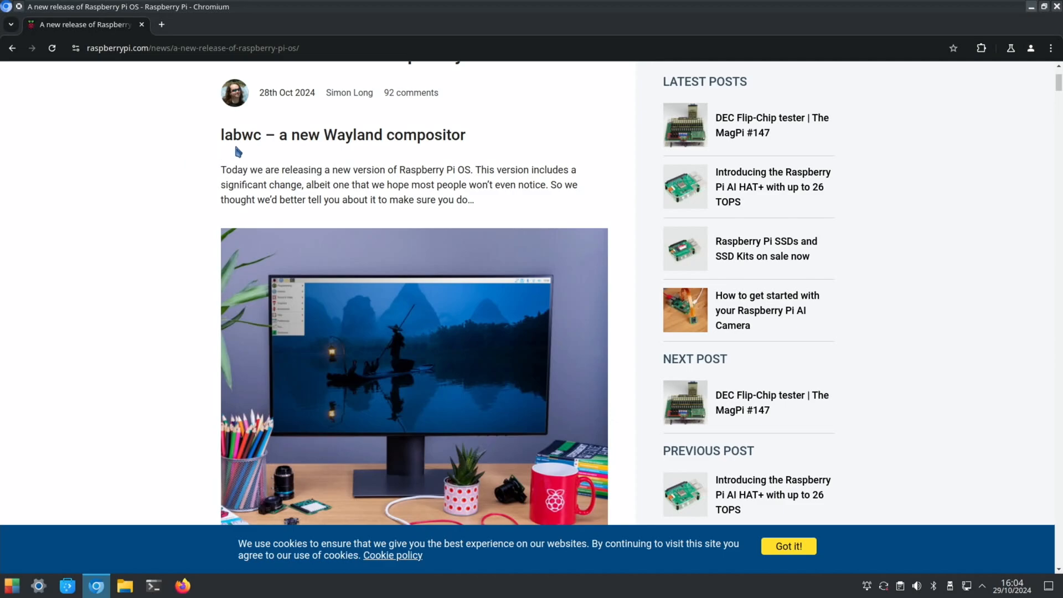
mouse_move(348, 159)
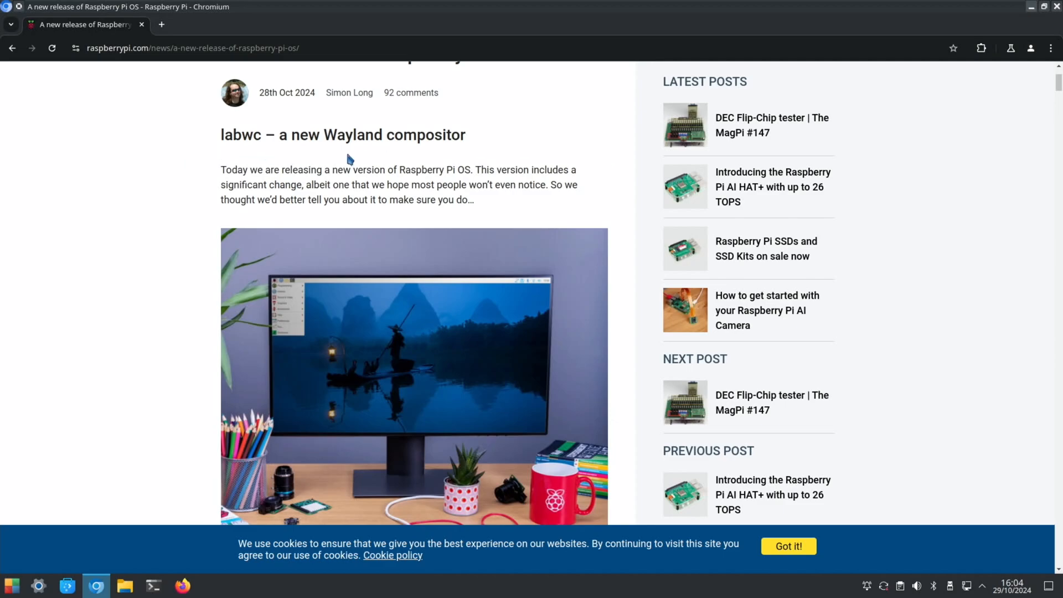
mouse_move(163, 162)
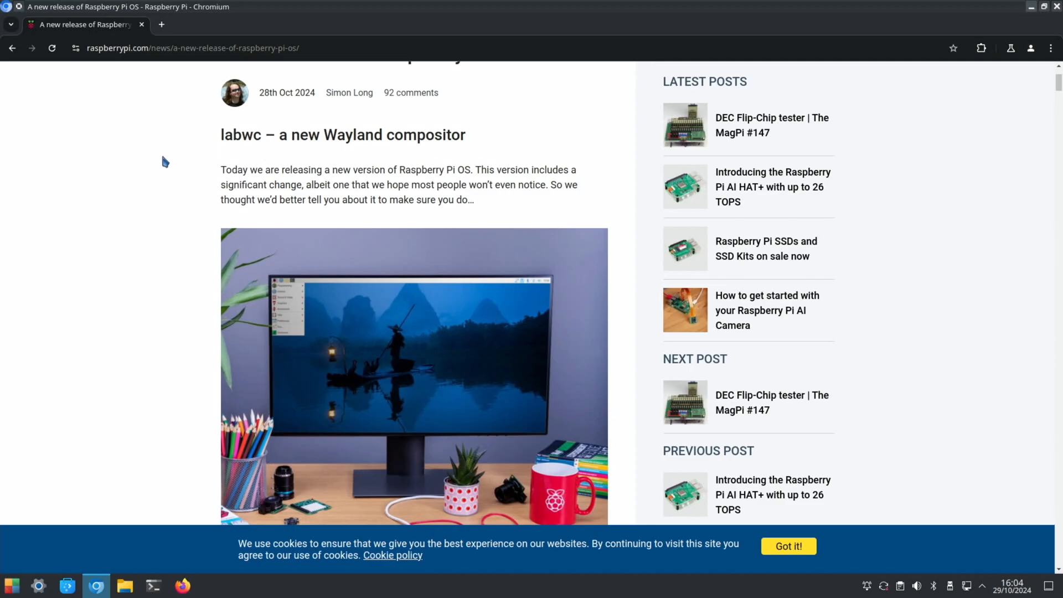
scroll(down, 3)
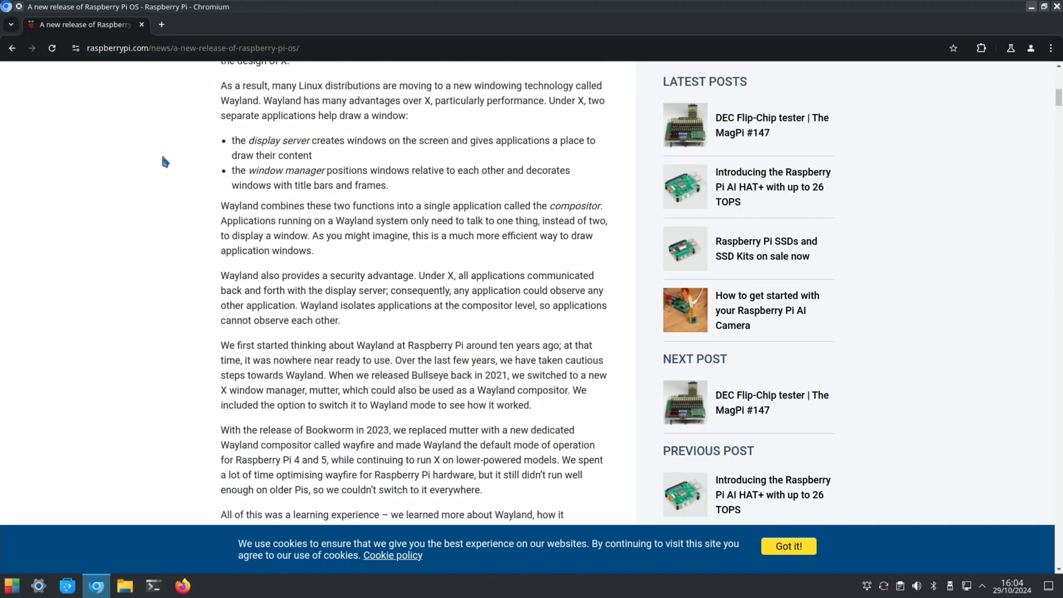
scroll(down, 3)
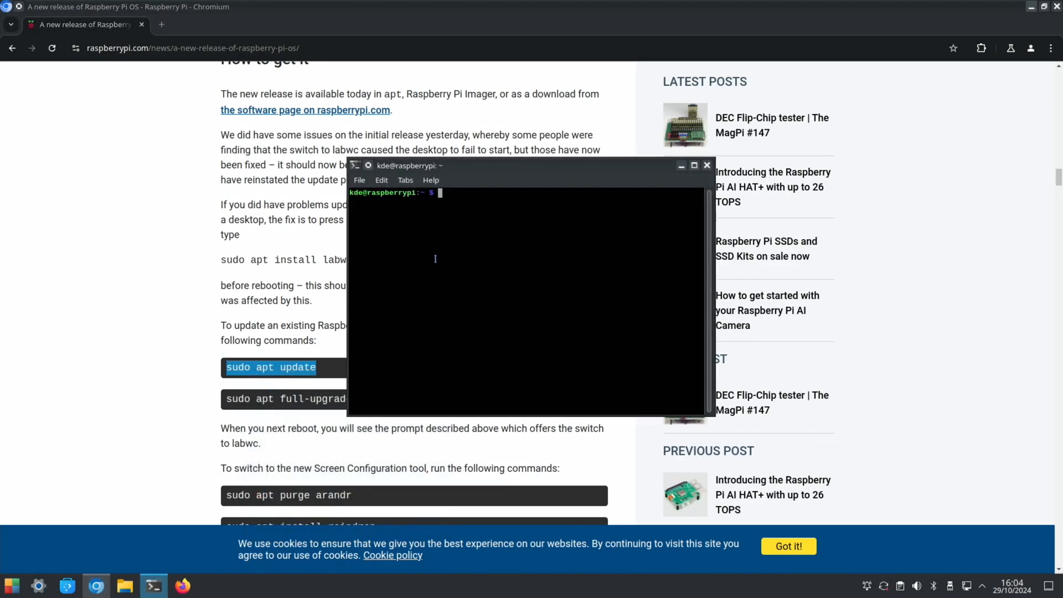
- Run sudo apt update, then sudo apt full-upgrade confirmed with y, and begin typing reboot
text(sudo apt update)
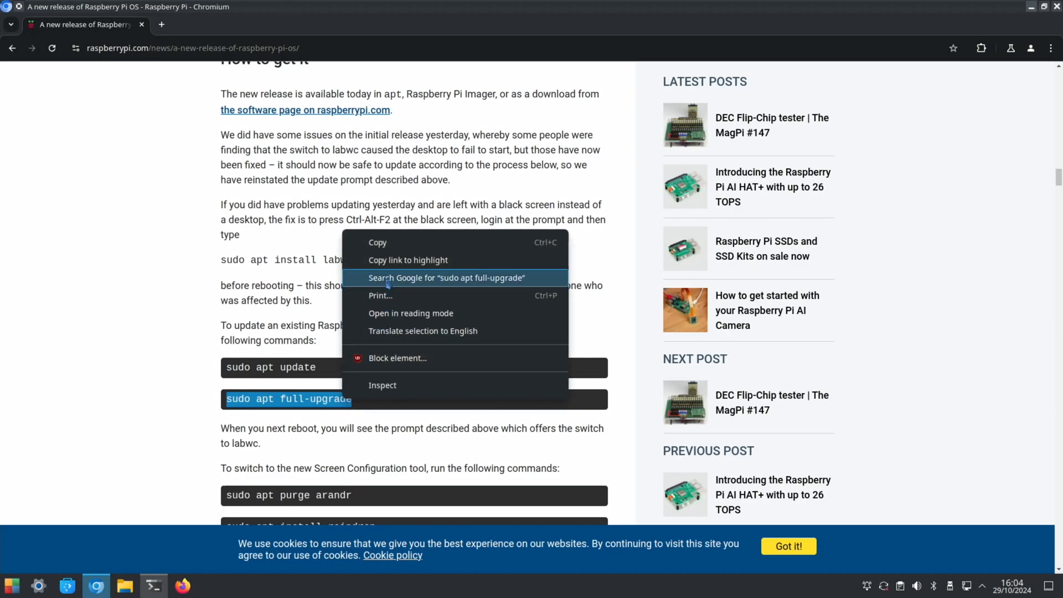
click(172, 472)
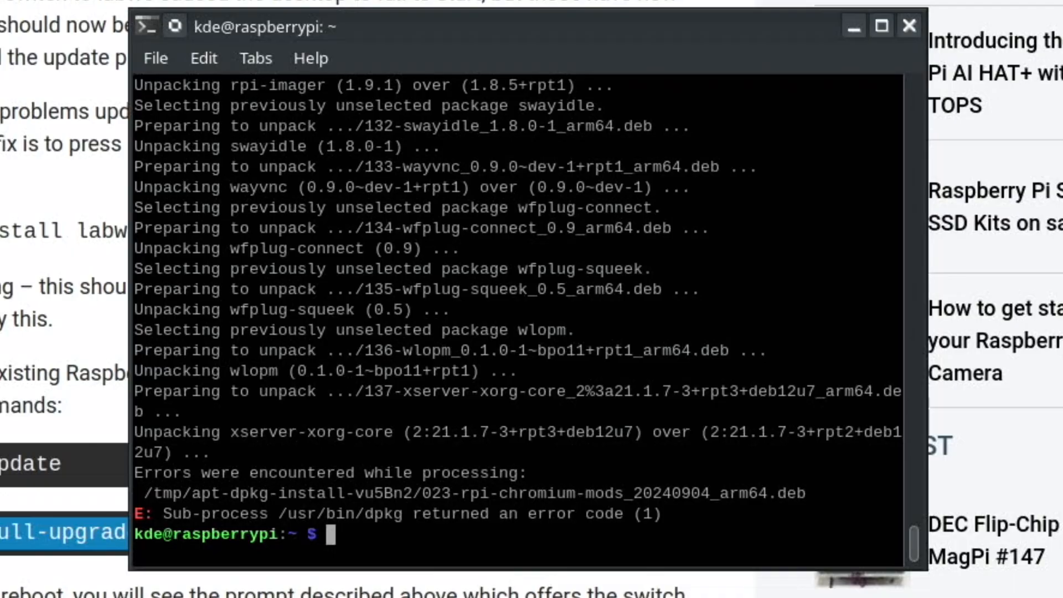
text(sudo apt full-upgrade)
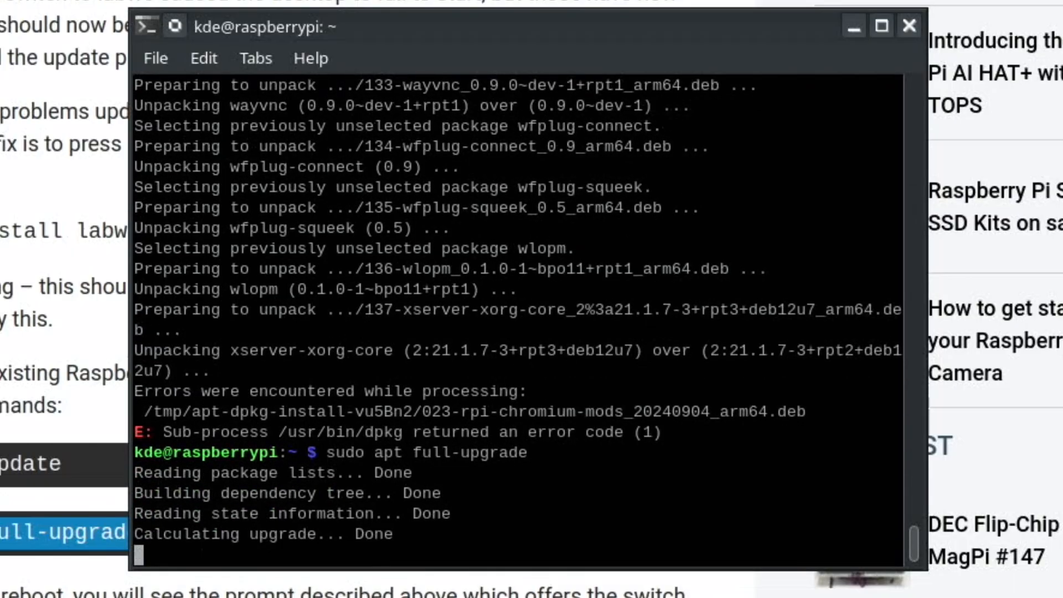
text(y)
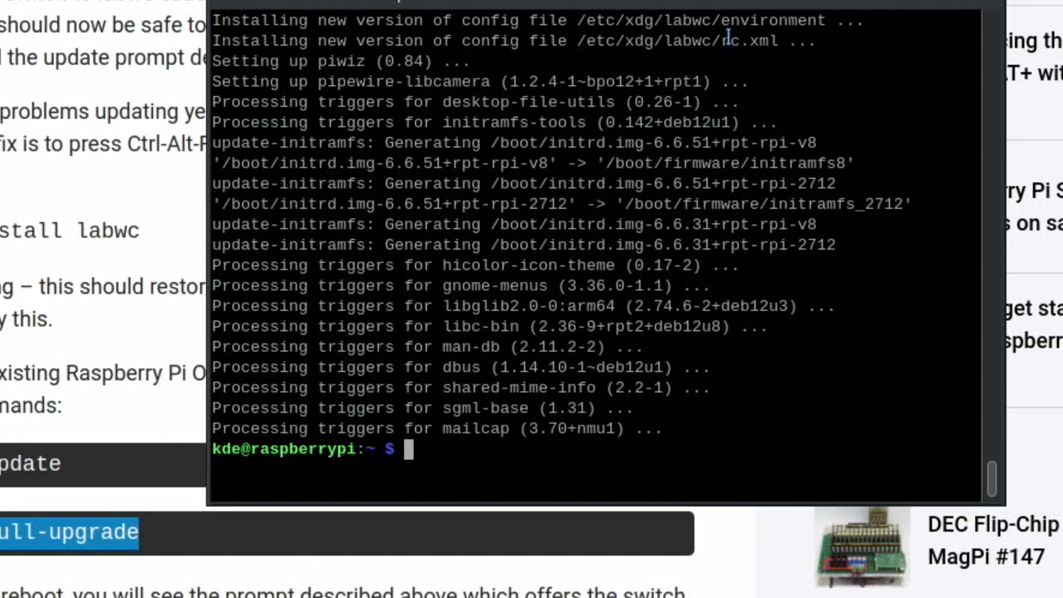
text(reb)
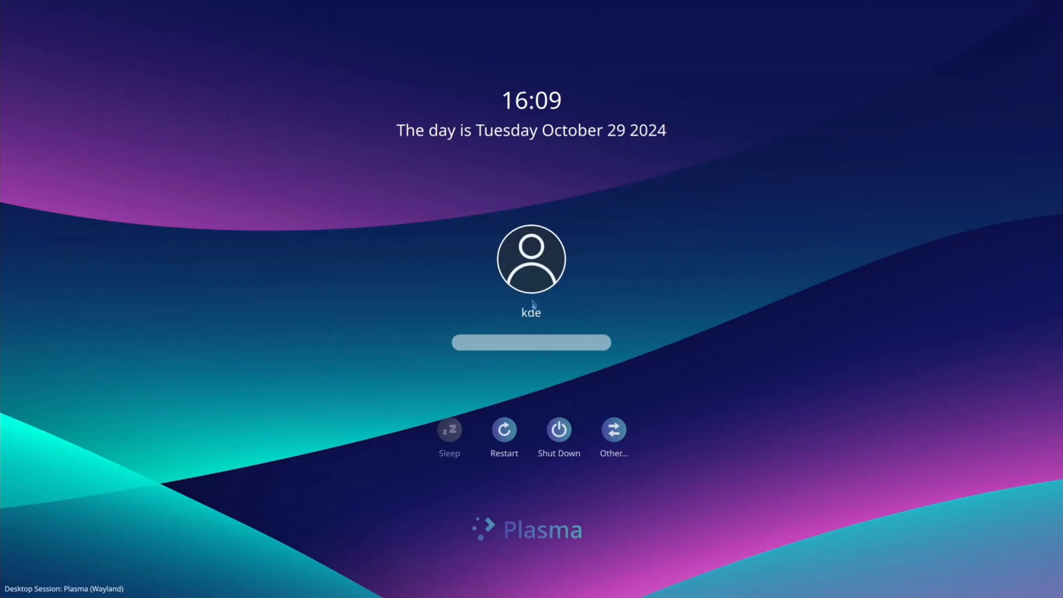
mouse_move(80, 324)
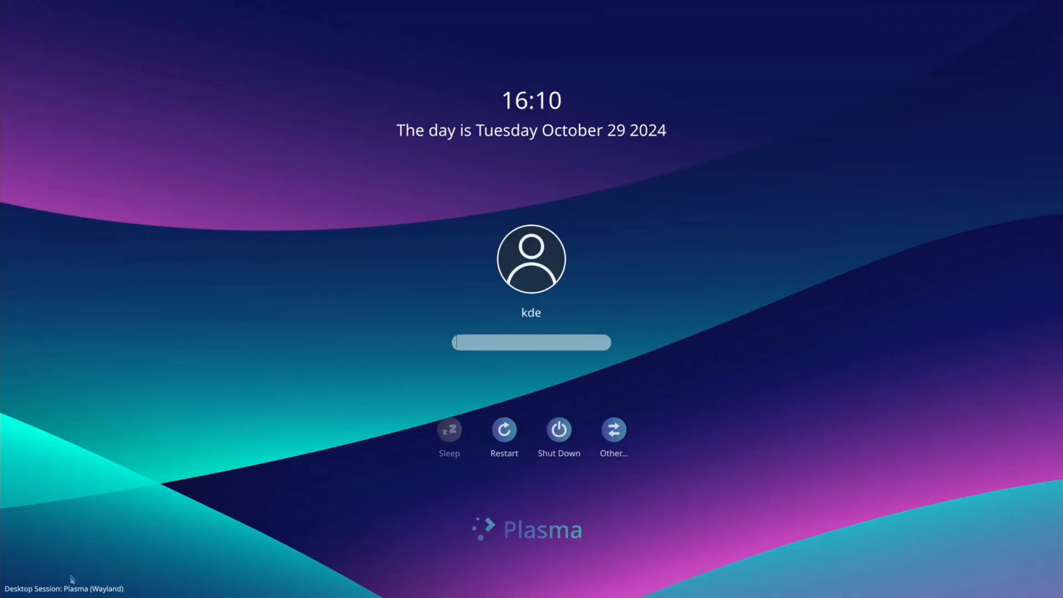
- Pick the desktop session from the login screen's bottom-left selector and sign in as kde
click(63, 588)
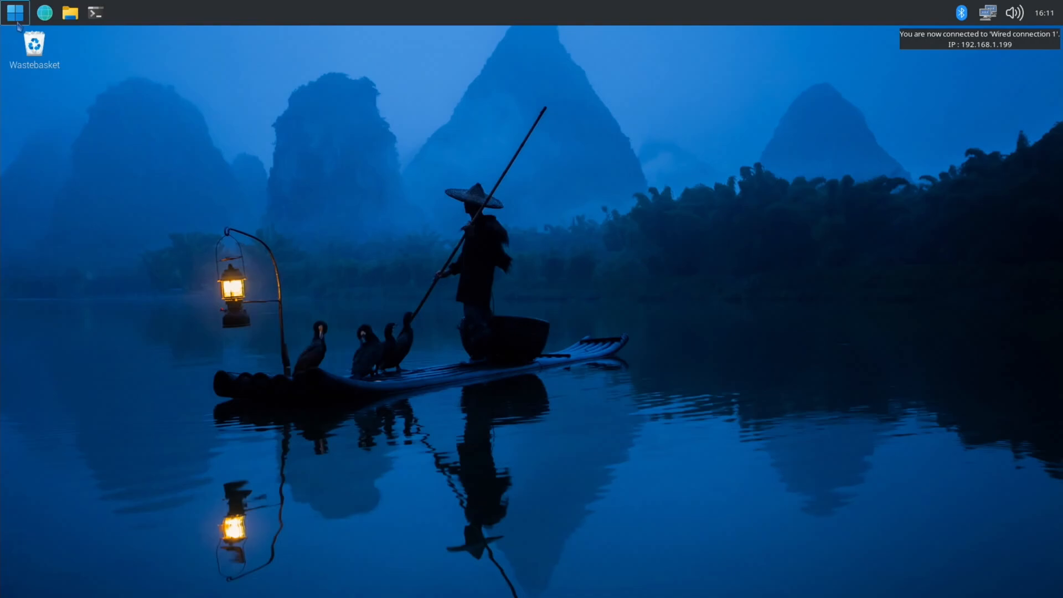
- Bring up Shutdown Options from the app menu, dismiss them, and relaunch the web browser
click(14, 12)
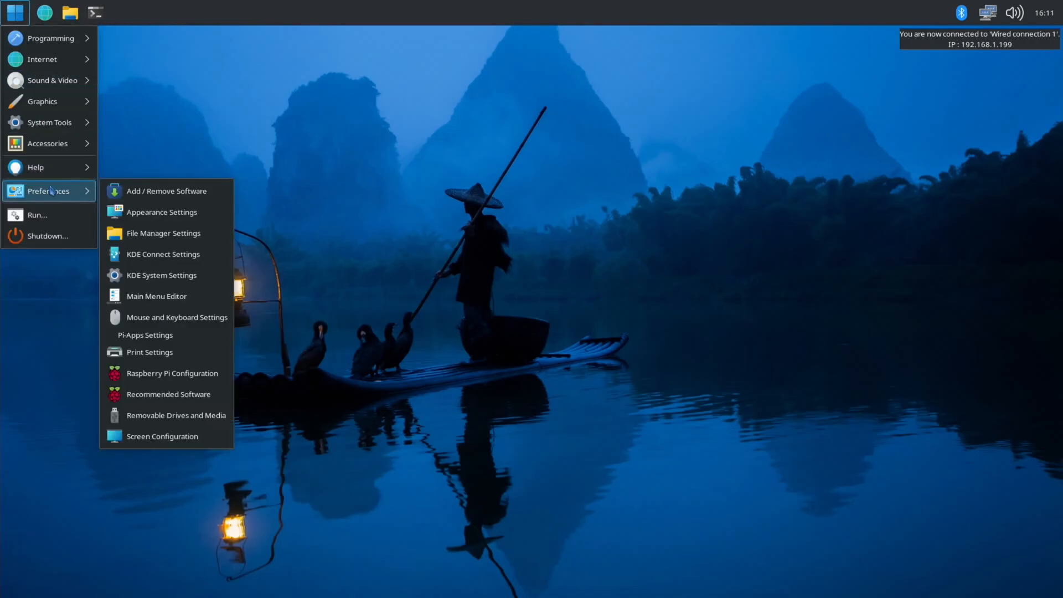
click(48, 236)
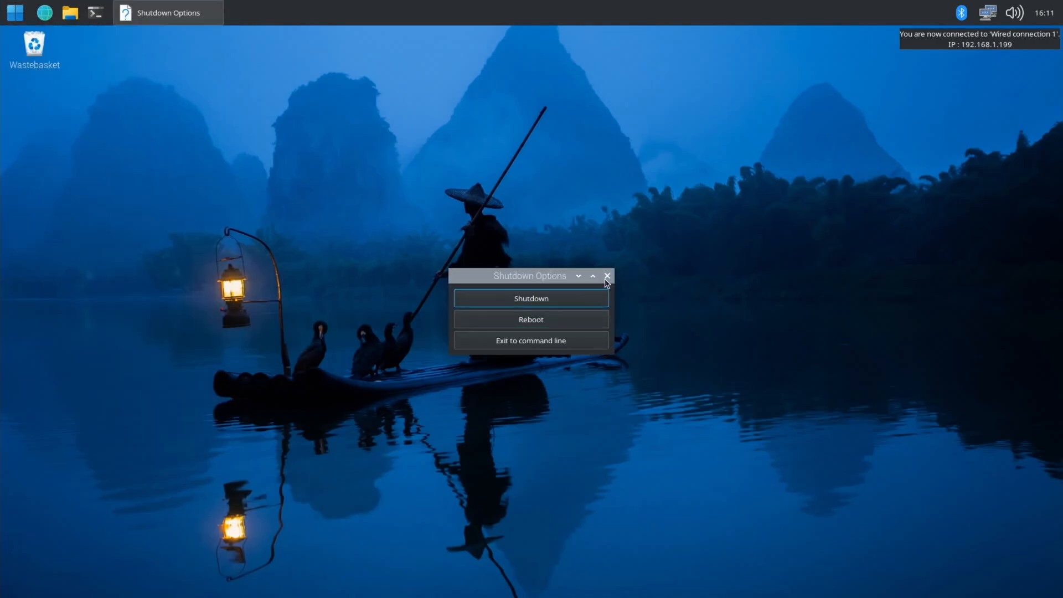
click(607, 276)
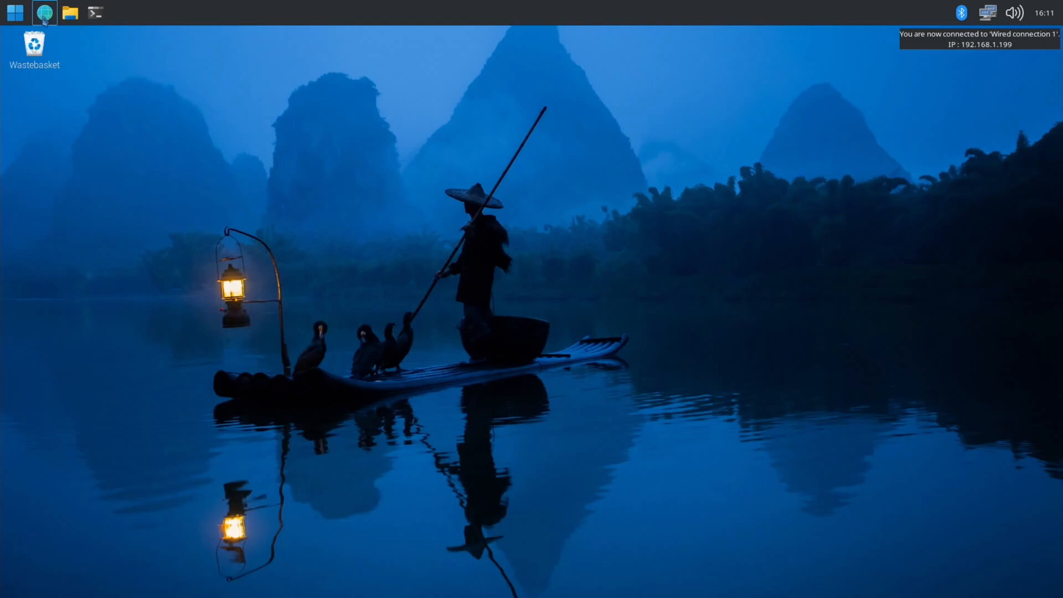
click(43, 13)
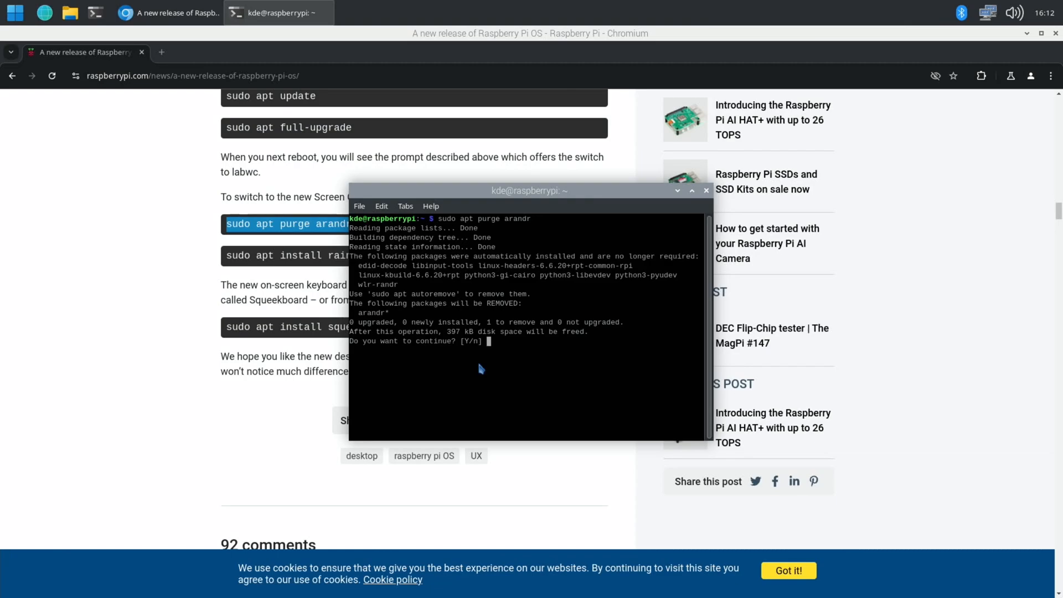
- Confirm the arandr purge with y and run sudo apt install raindrop
text(y)
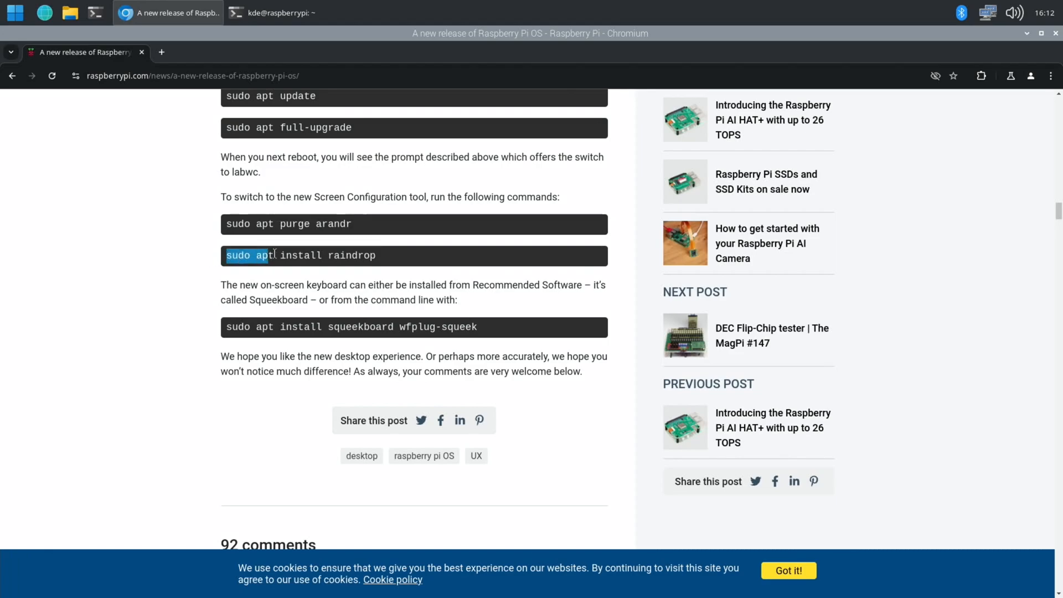
right_click(326, 254)
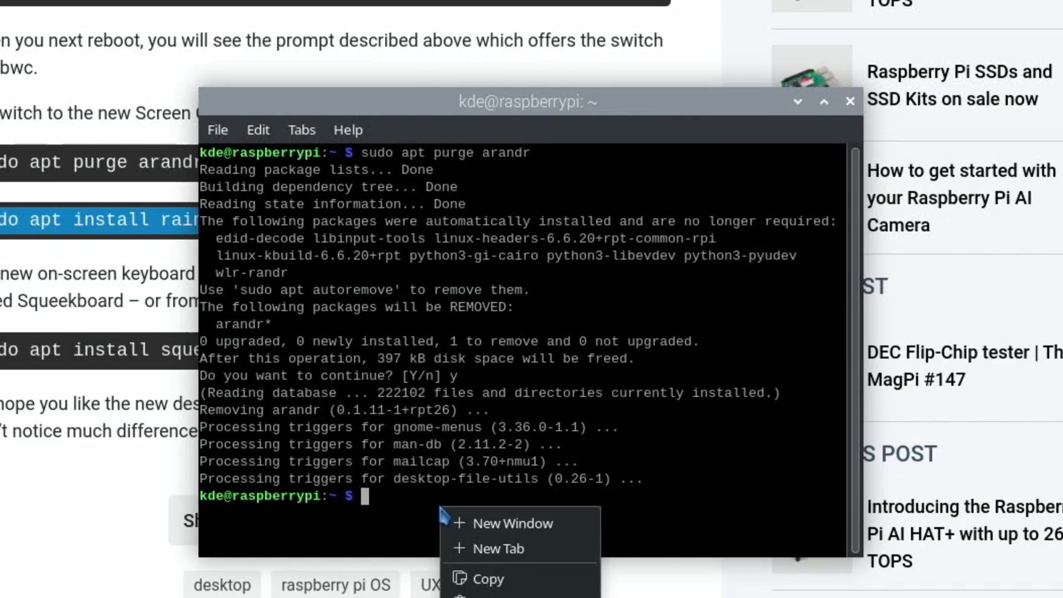
text(sudo apt install raindrop)
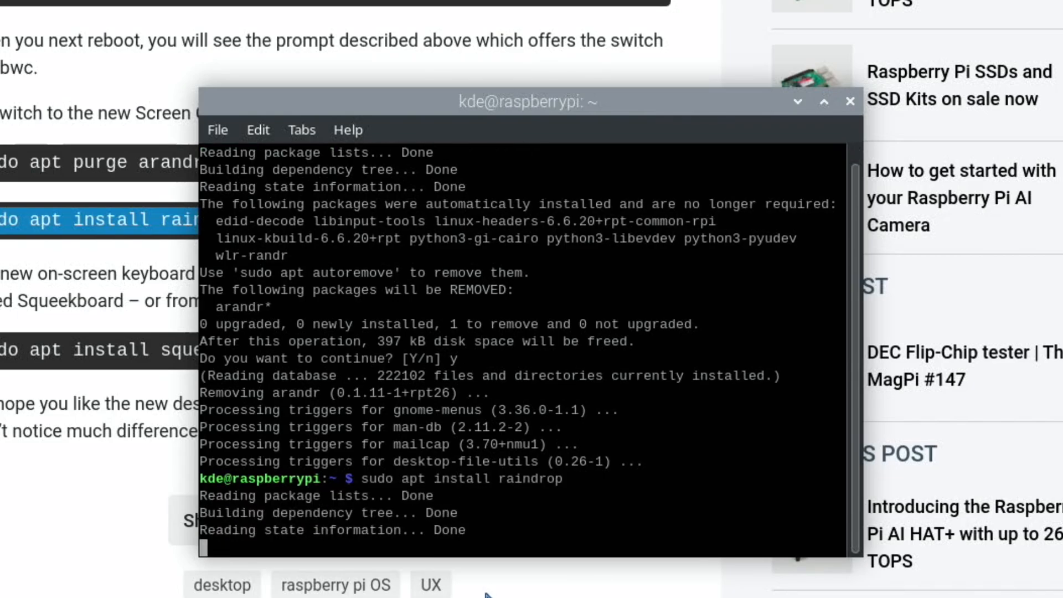
- Copy the squeekboard command from the article and install squeekboard wfplug-squeek, confirming with y
click(849, 100)
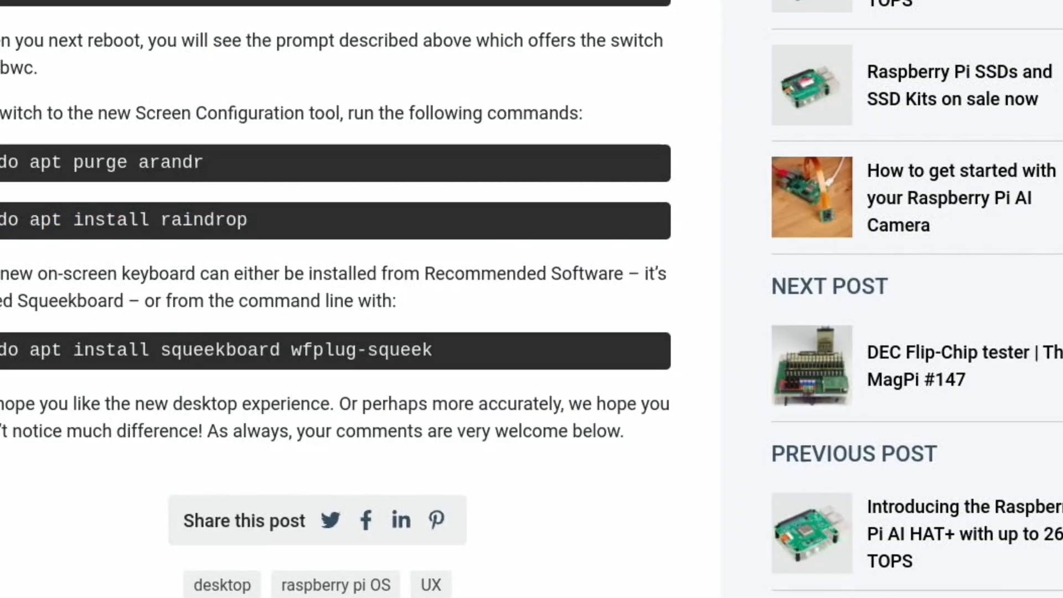
triple_click(217, 350)
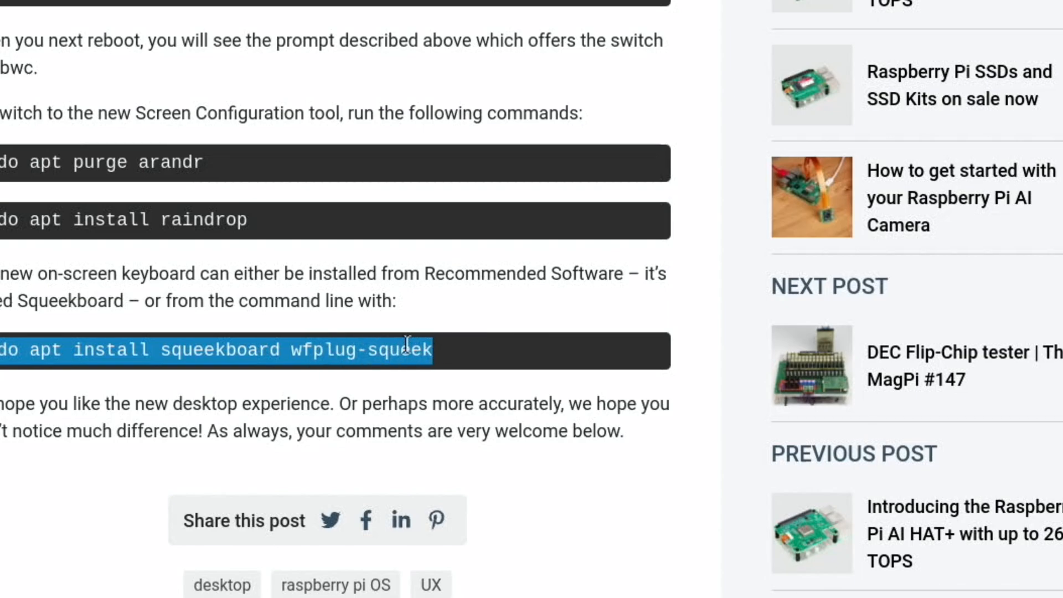
mouse_move(330, 519)
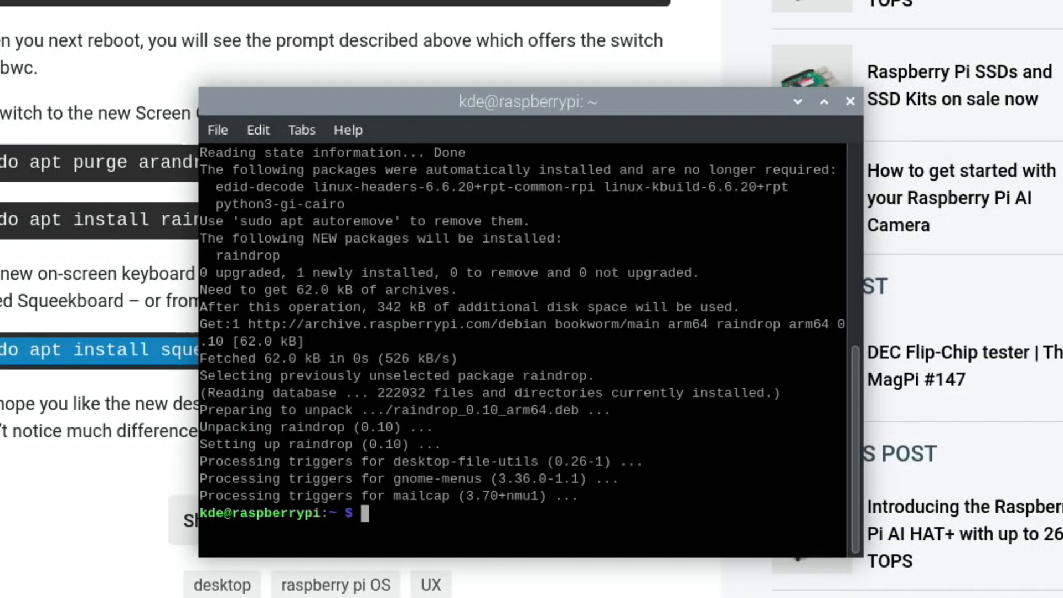
right_click(408, 513)
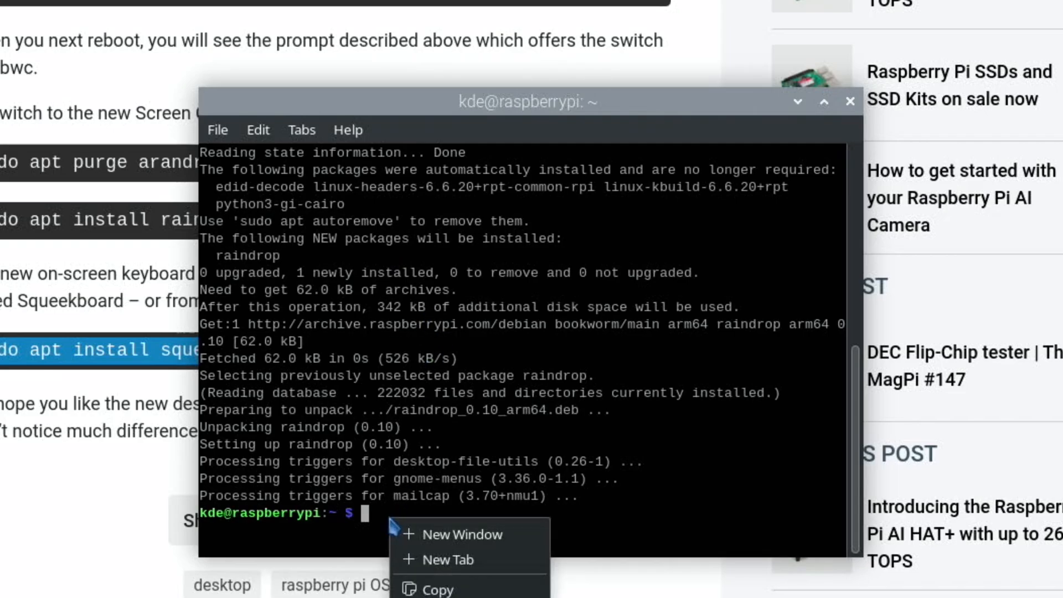
text(sudo apt install squeekboard wfplug-squeek)
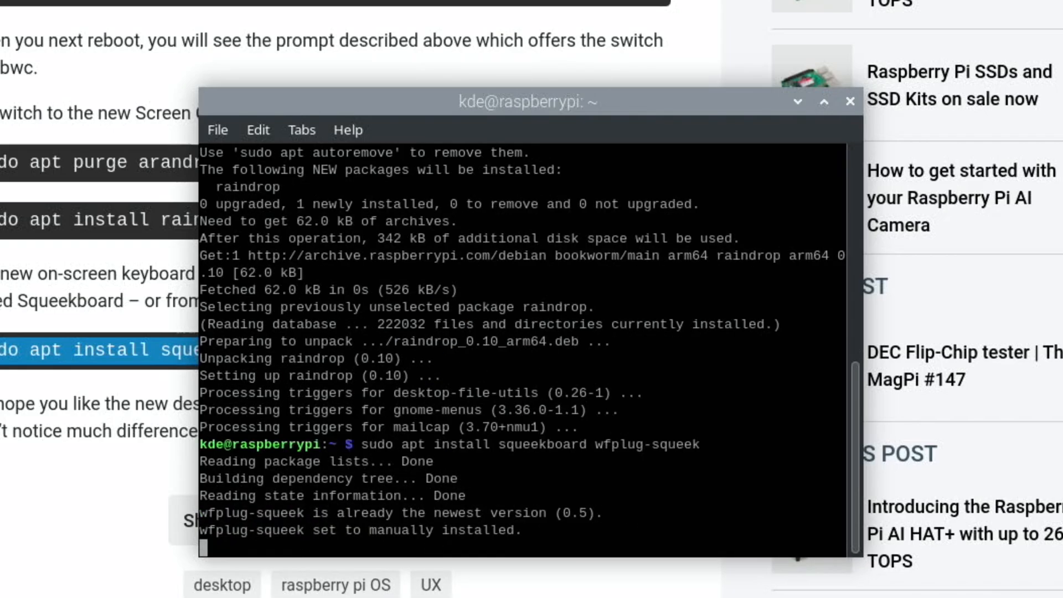
text(y)
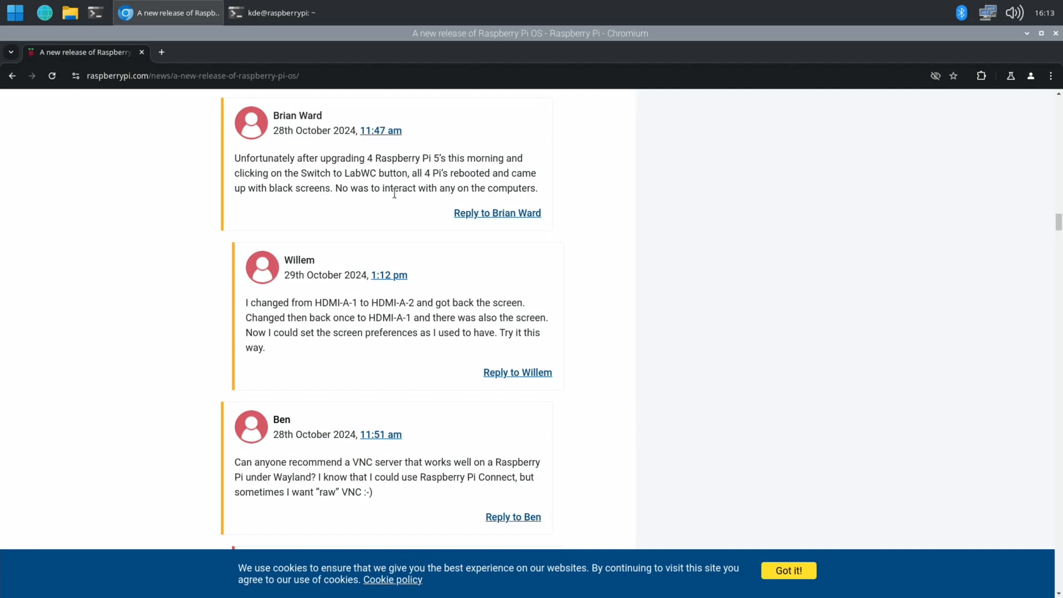
mouse_move(389, 198)
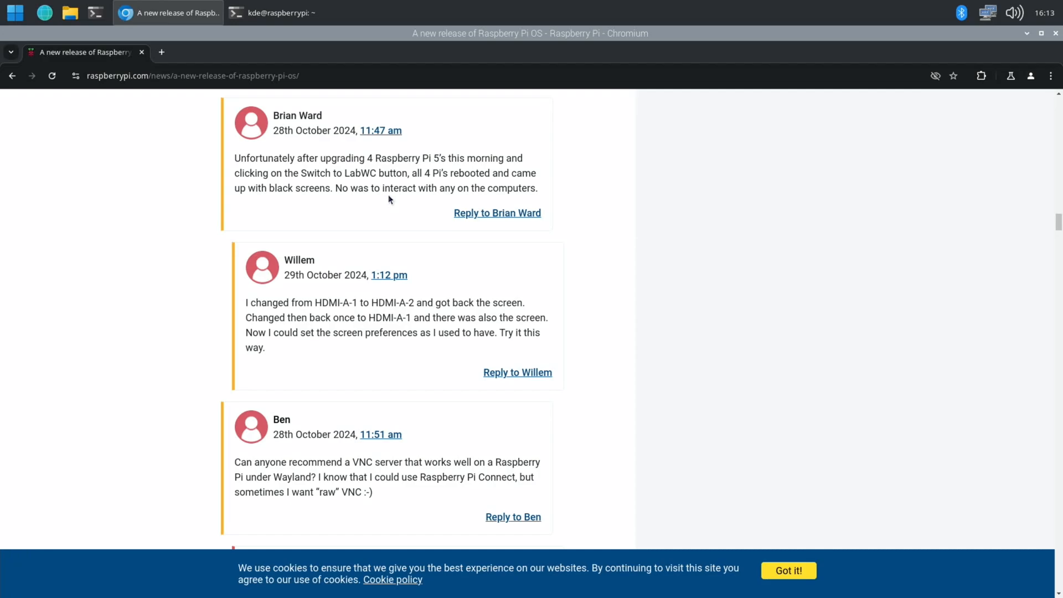
- Scroll through the reader comments below the Raspberry Pi OS release article
scroll(down, 3)
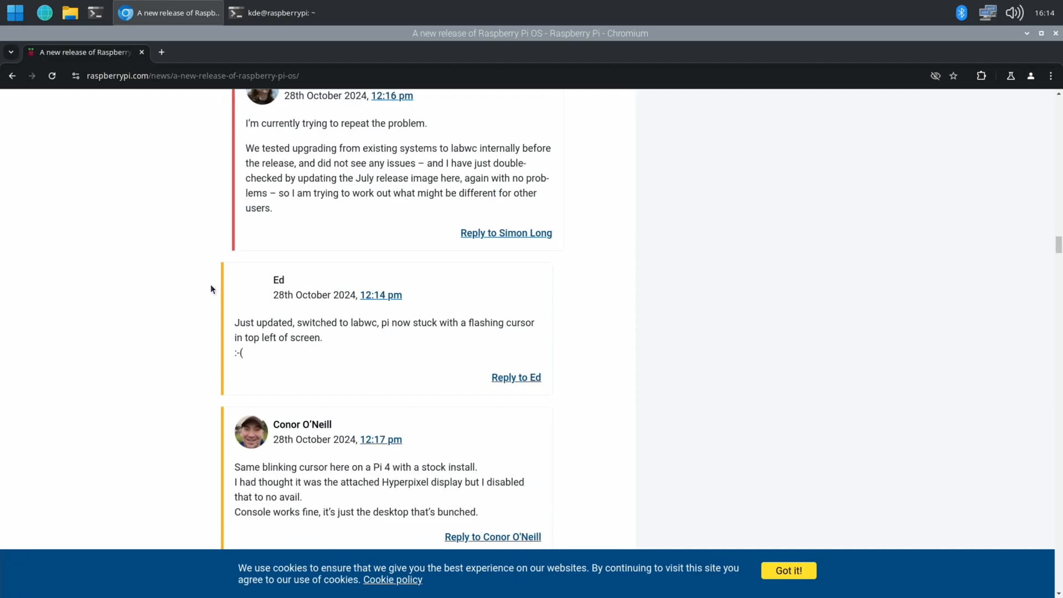
scroll(down, 3)
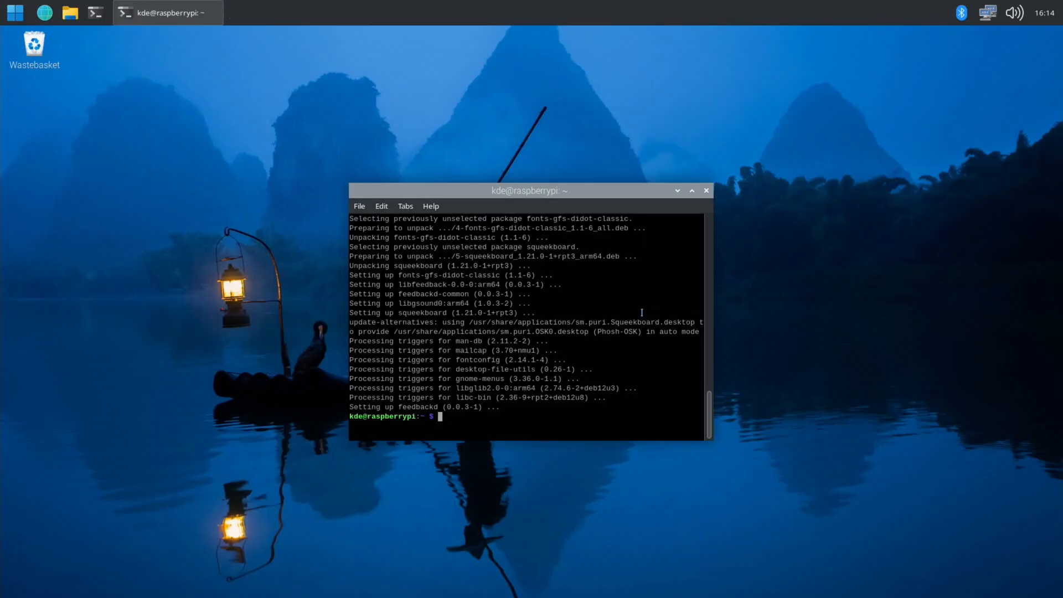
- Close the install terminal, log out, choose the Openbox session, then log out again
click(692, 191)
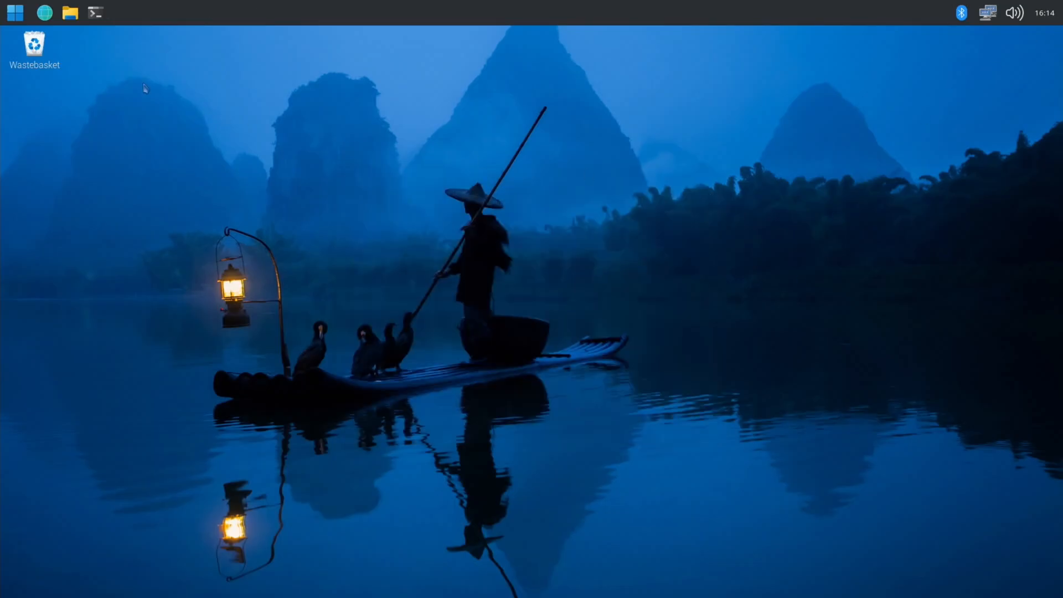
click(15, 12)
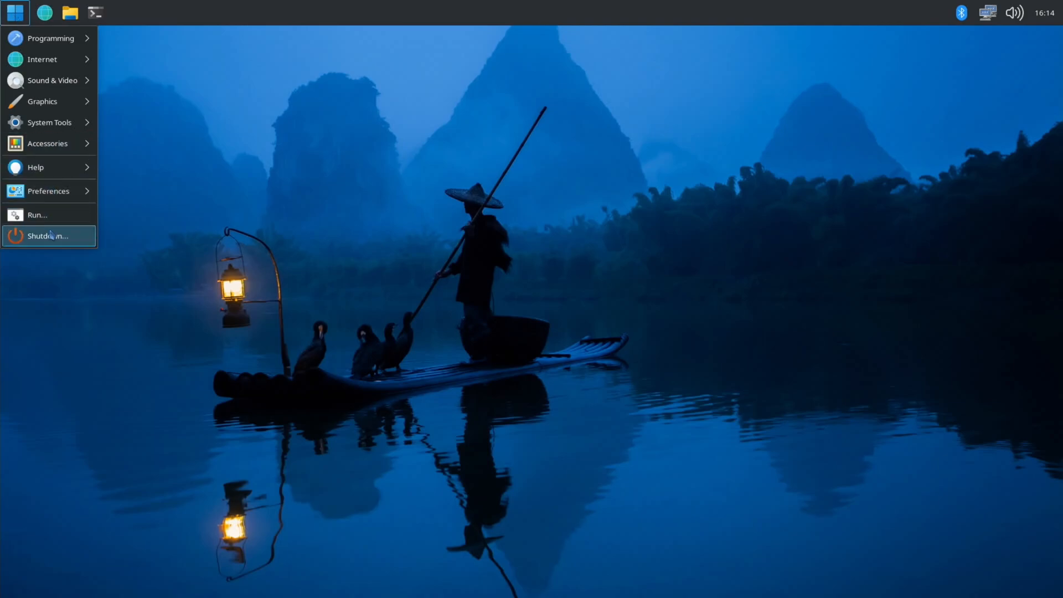
click(48, 236)
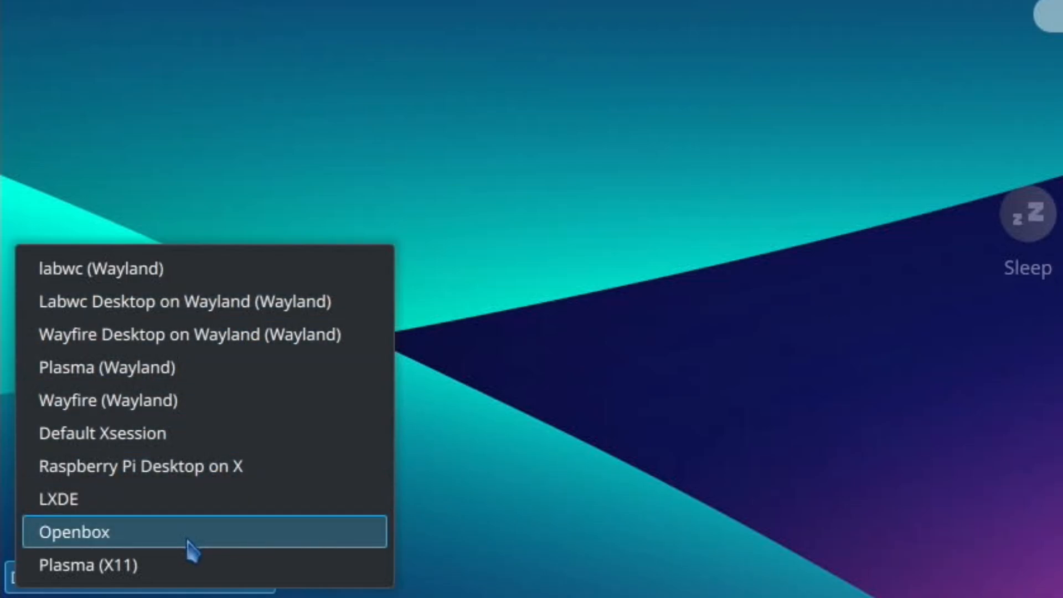
click(185, 301)
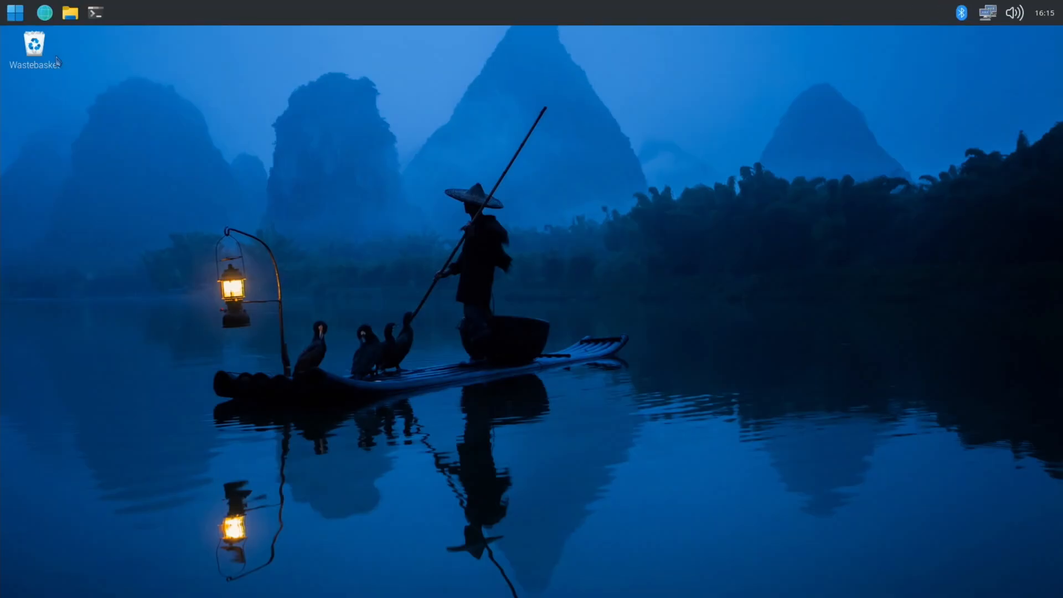
click(15, 12)
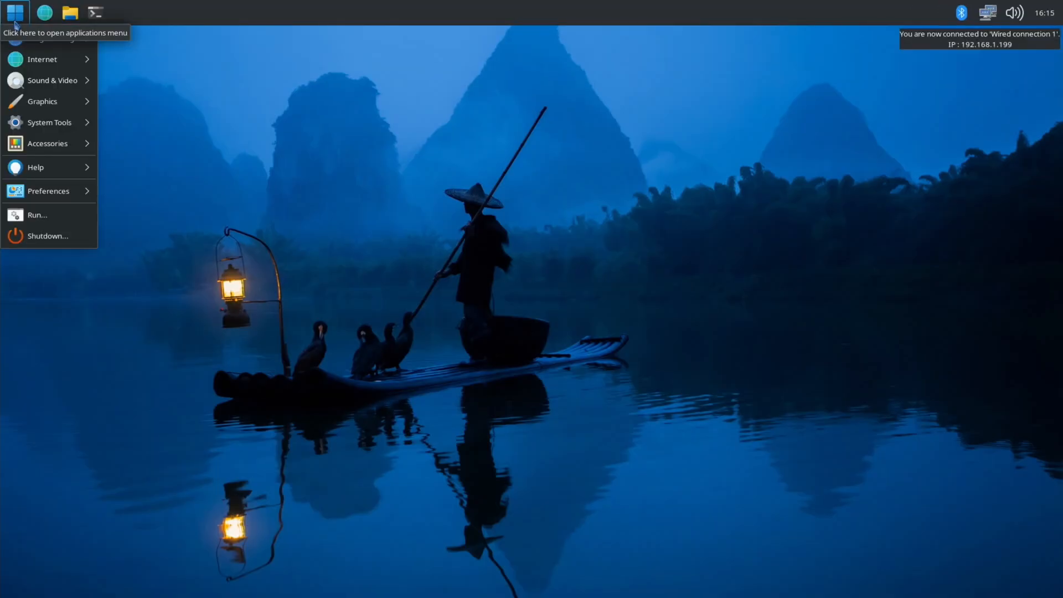
click(47, 236)
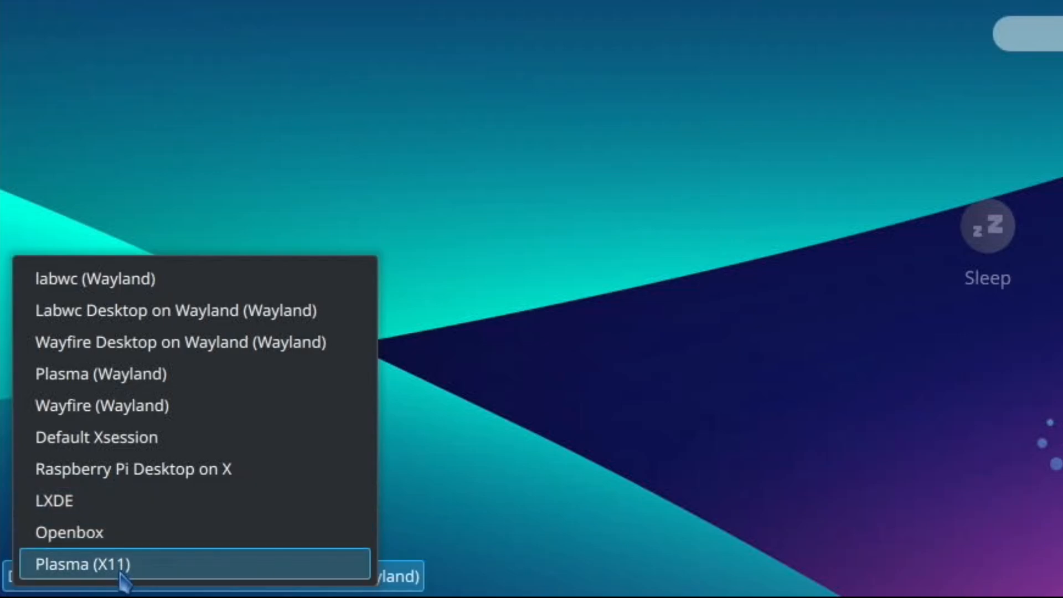
mouse_move(106, 373)
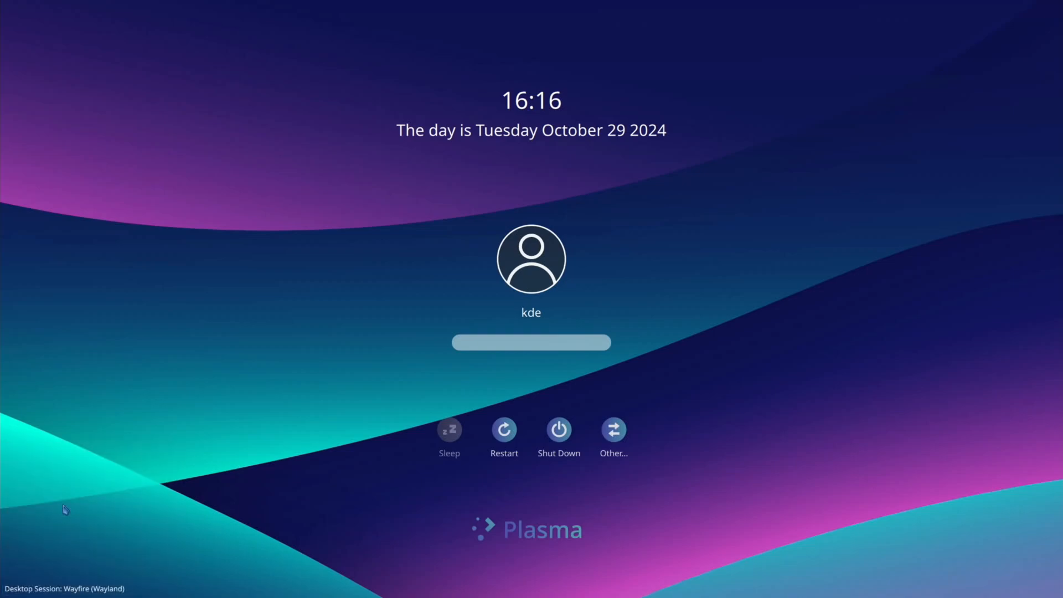
- Log out of the Wayfire session, select Plasma (X11) and enter the password
click(531, 342)
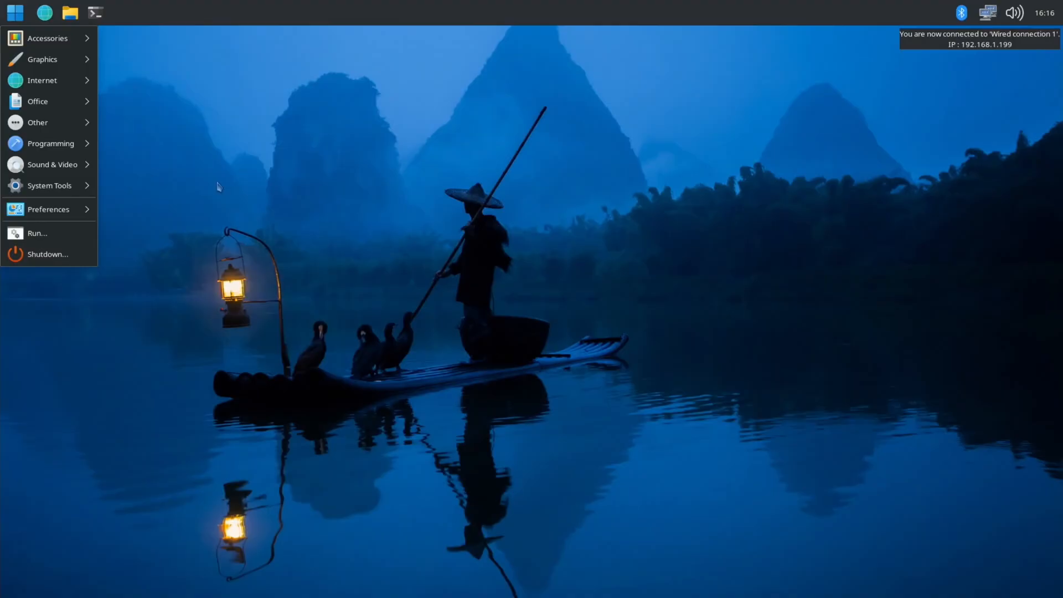
click(15, 12)
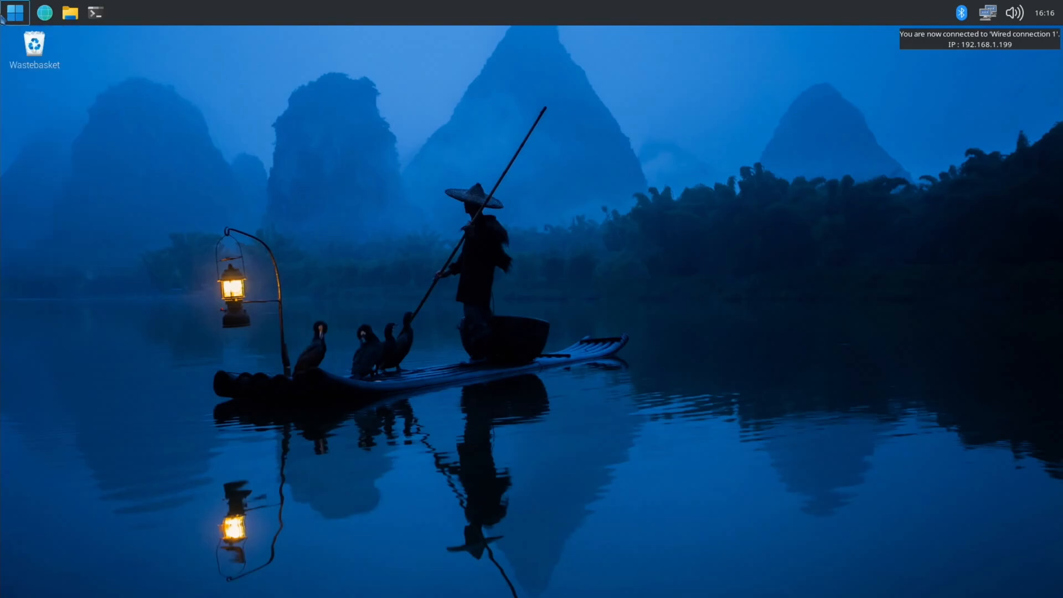
click(13, 12)
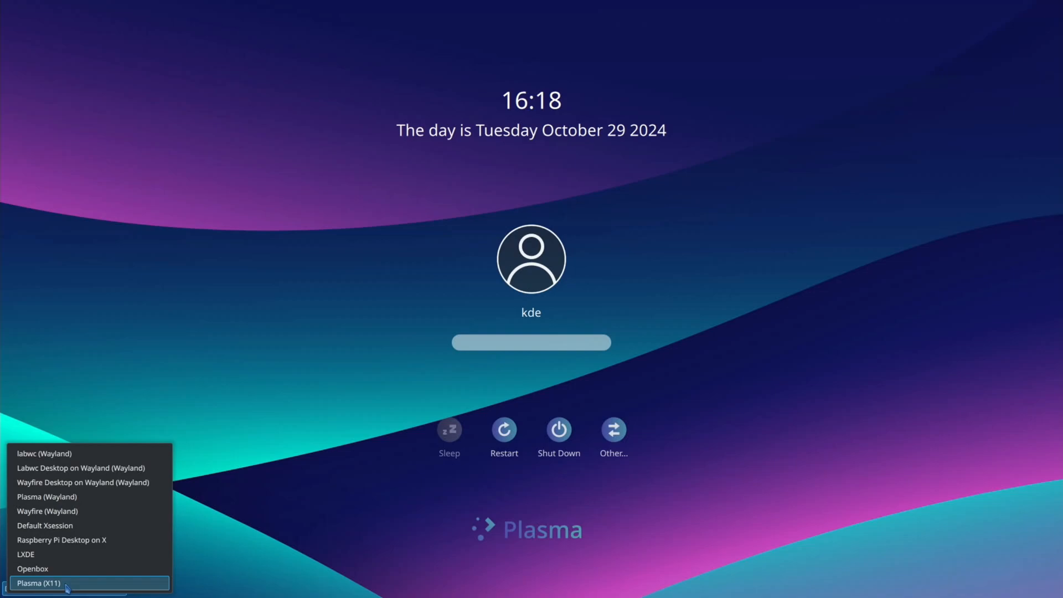
click(38, 583)
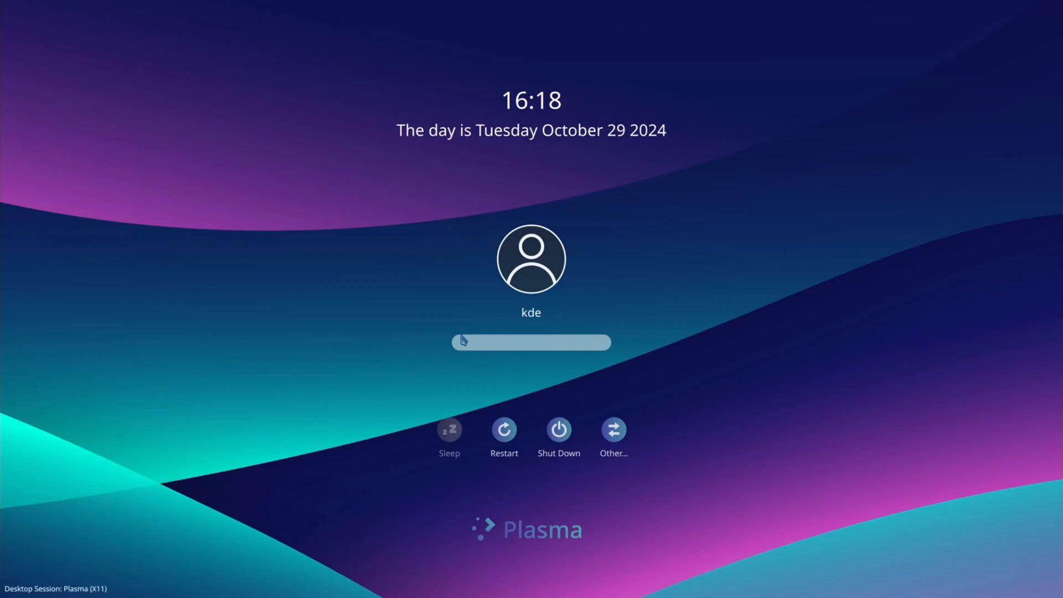
text(password)
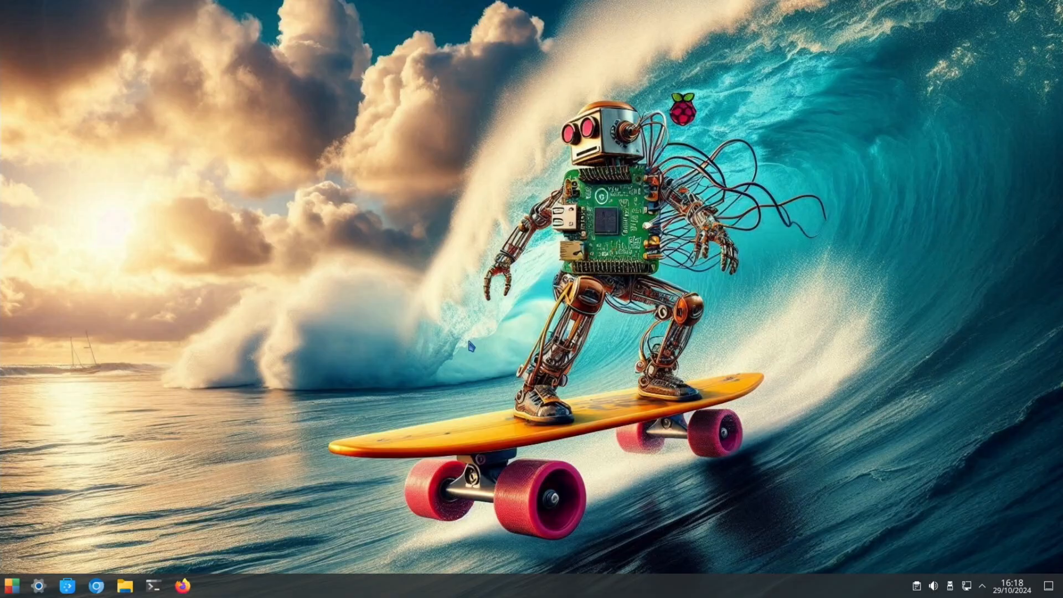
- Search Kickoff for psensor to start the temperature monitor, then launch Chromium from the taskbar
click(11, 586)
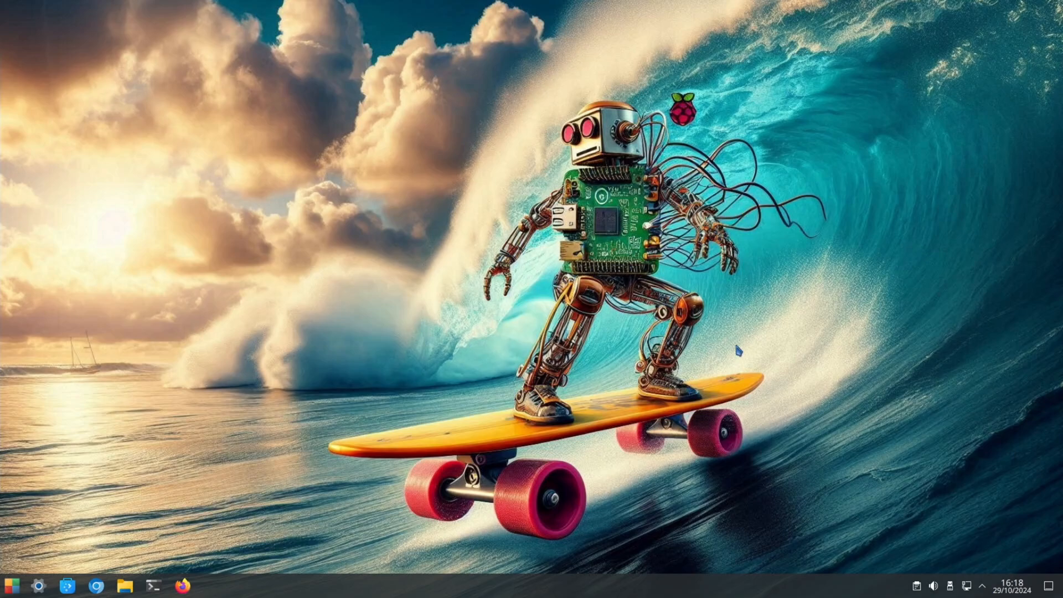
mouse_move(37, 583)
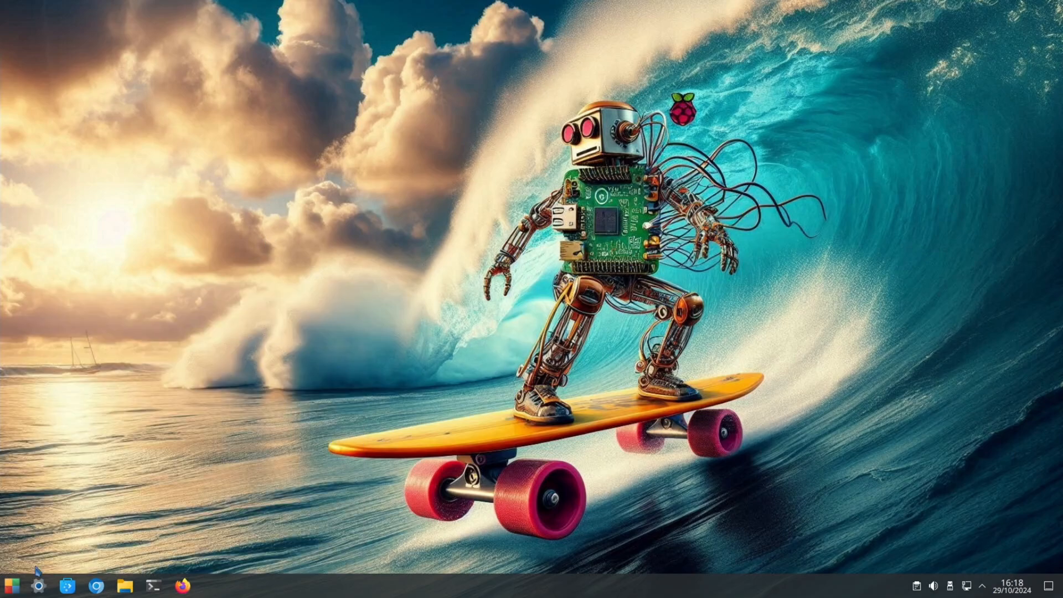
click(10, 585)
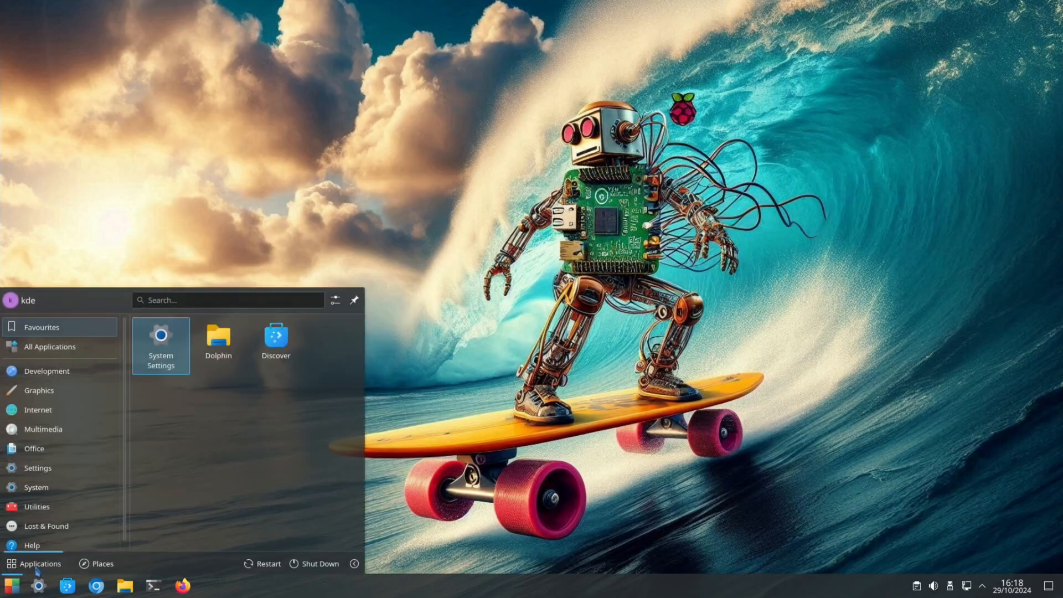
text(psens)
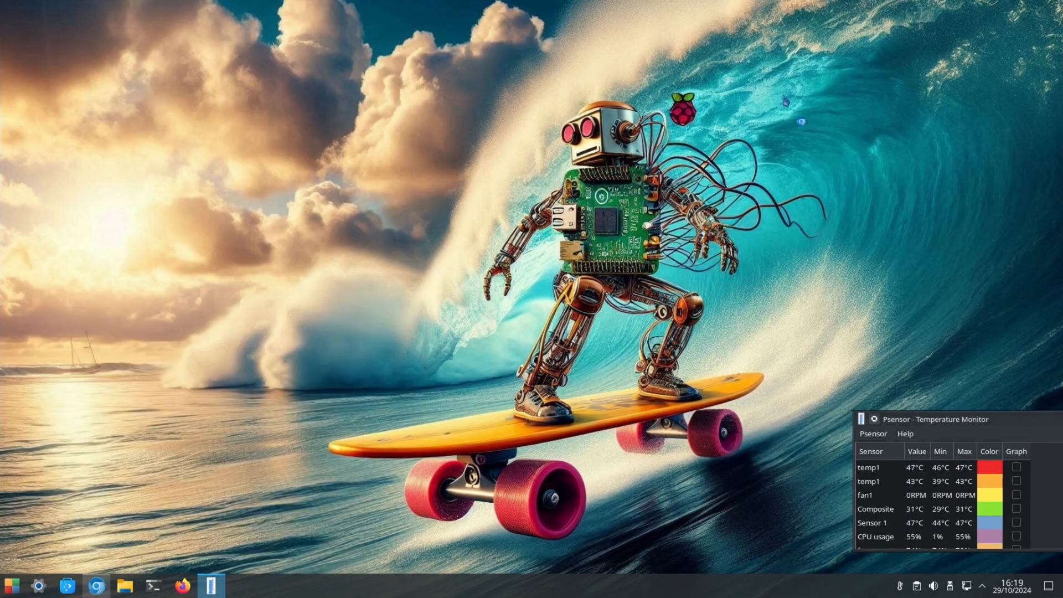
click(96, 585)
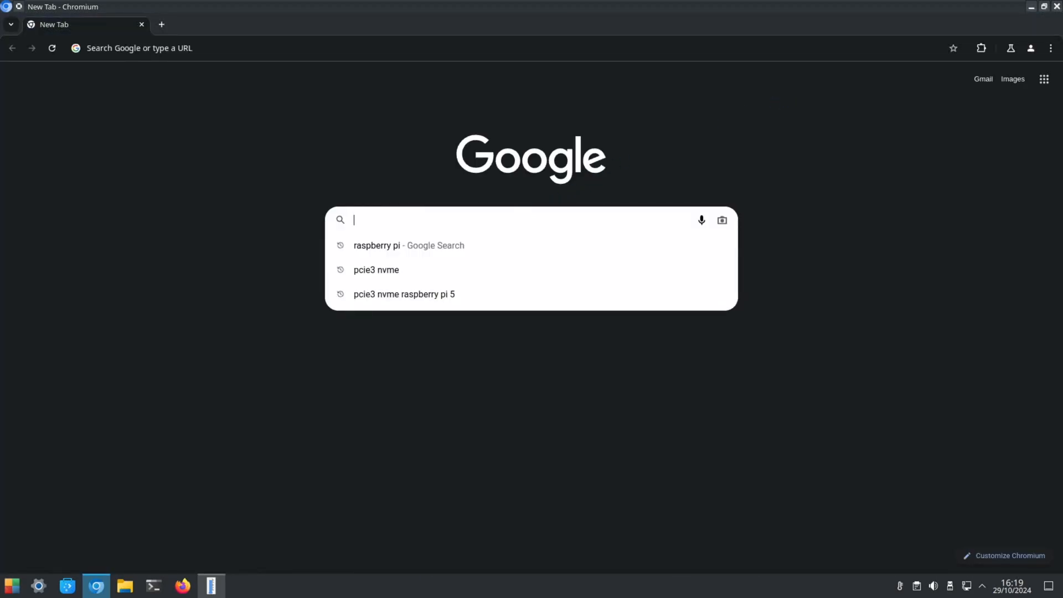
- Play the leepspvideo 4K demo on YouTube and view its Quality options in playback settings
text(youtube)
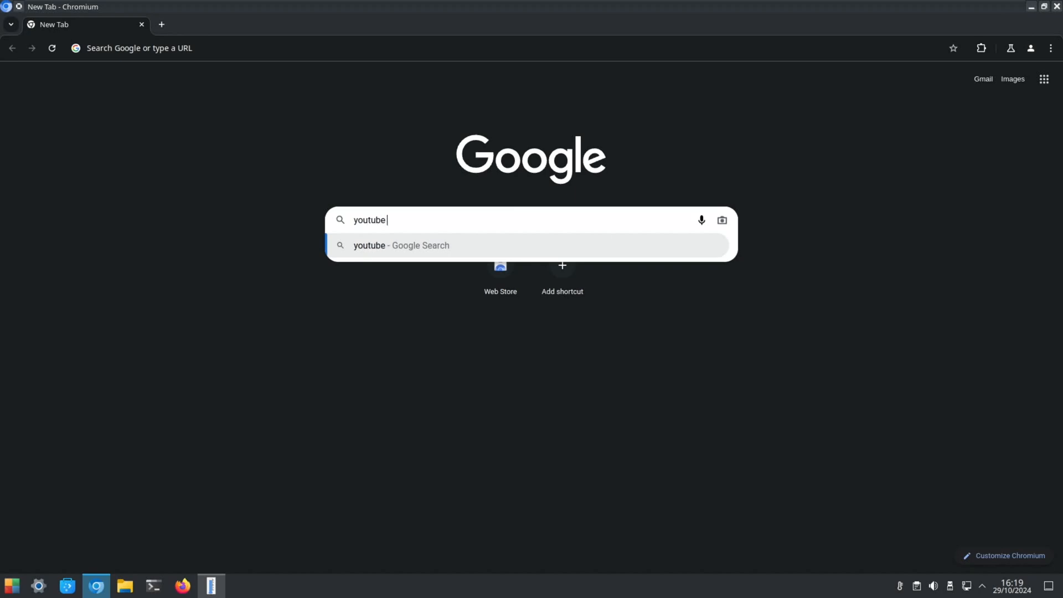
text(leepspvi)
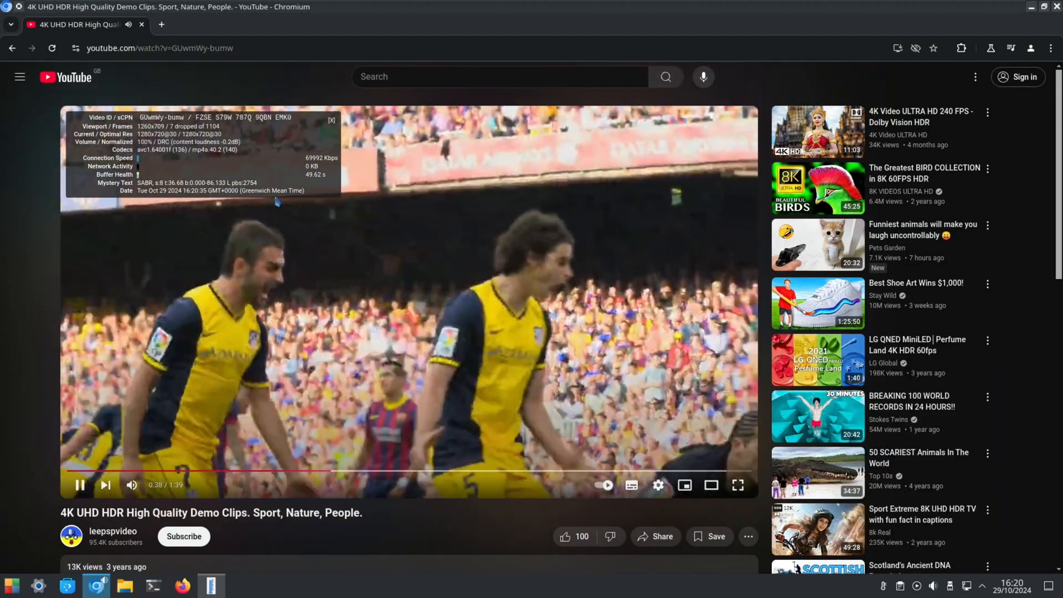
click(657, 486)
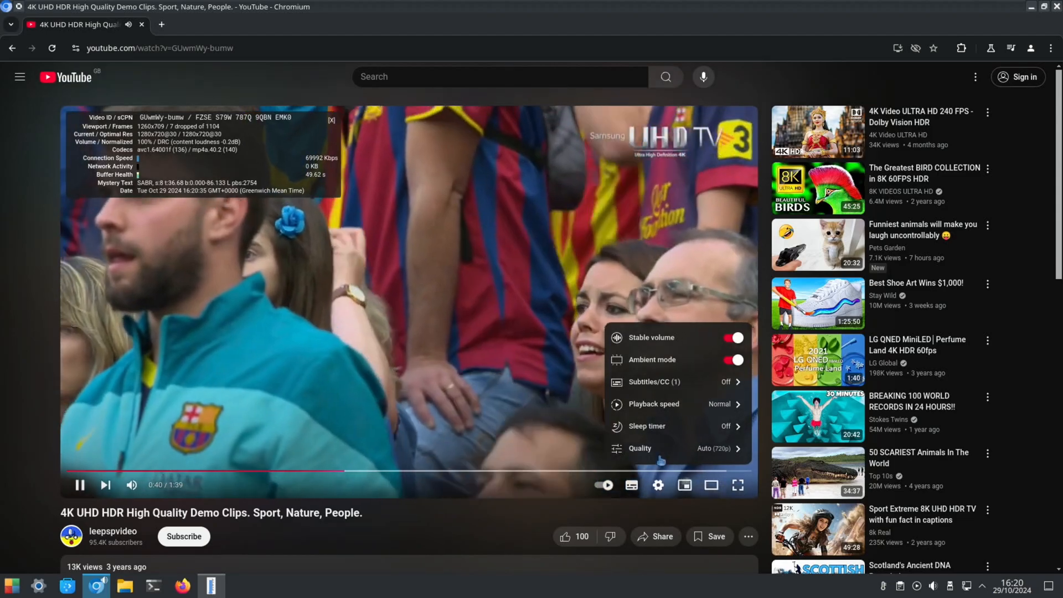
click(640, 448)
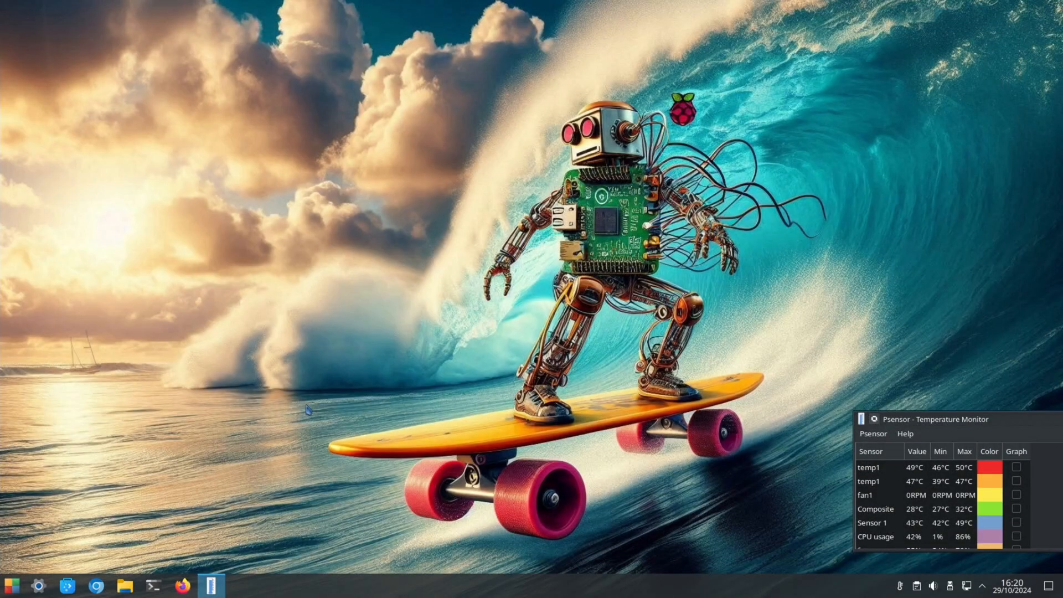
- Launch Discover and PiKiss from the launcher, then search the launcher for 'pia'
click(10, 585)
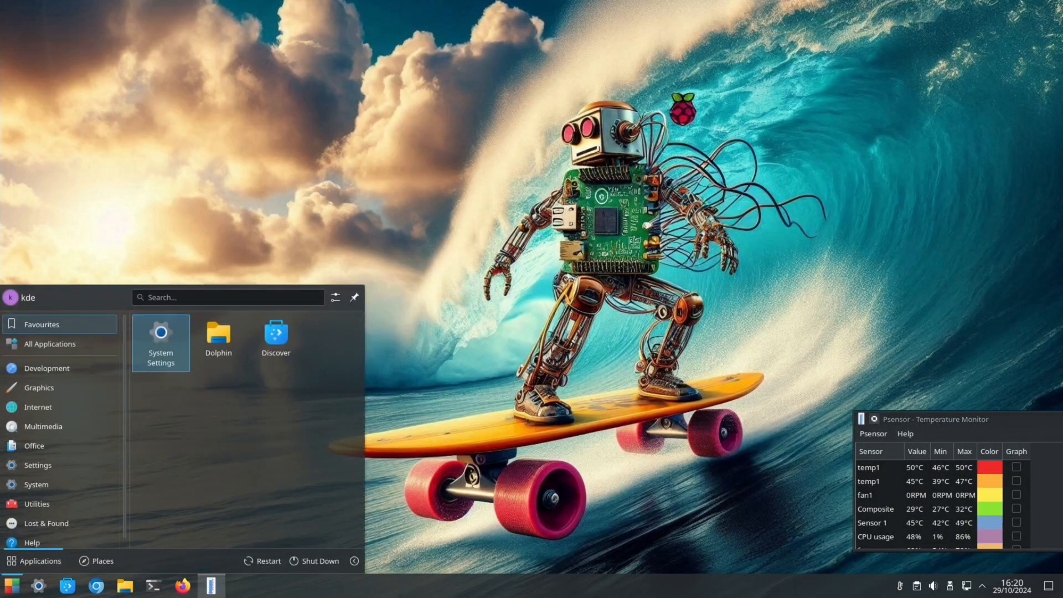
text(disco)
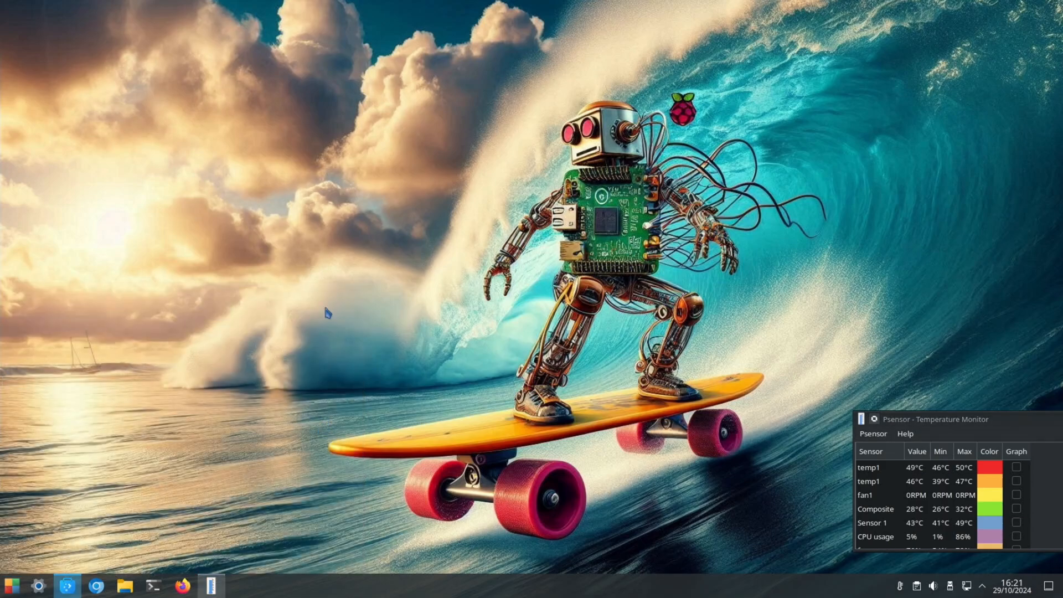
click(66, 586)
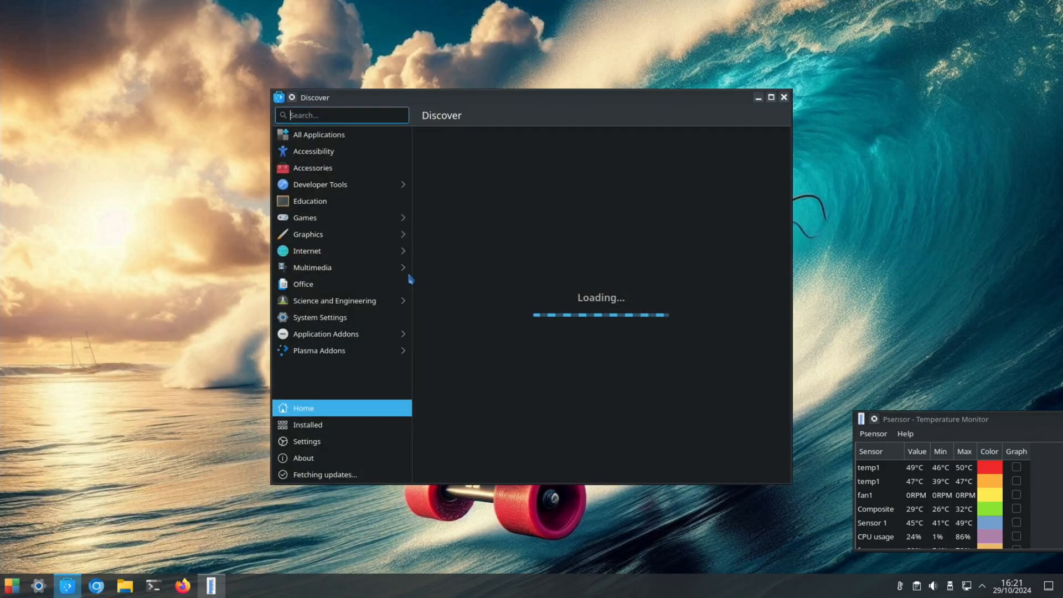
text(pikis)
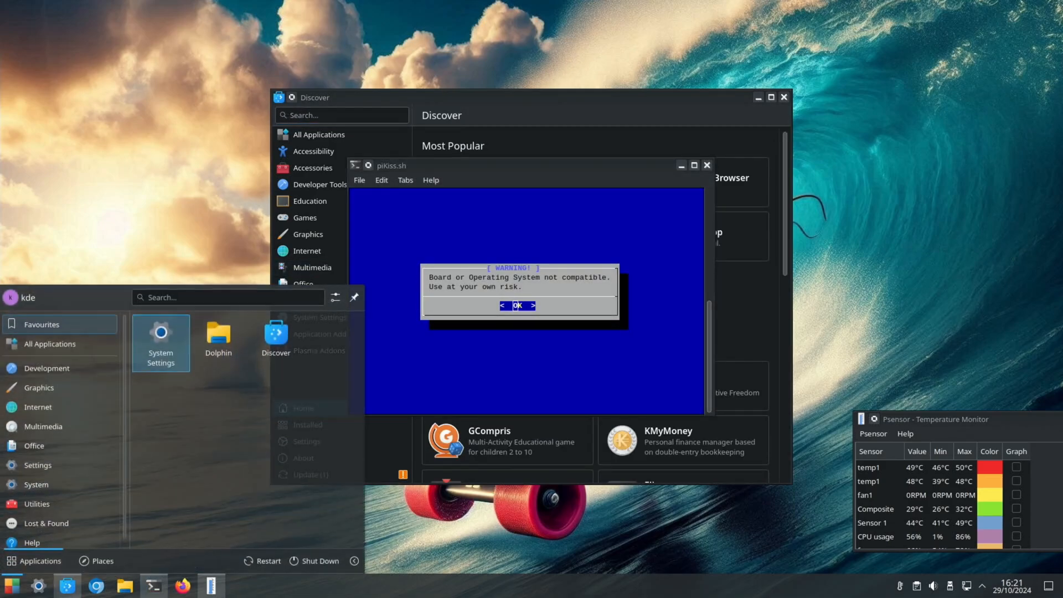
text(pia)
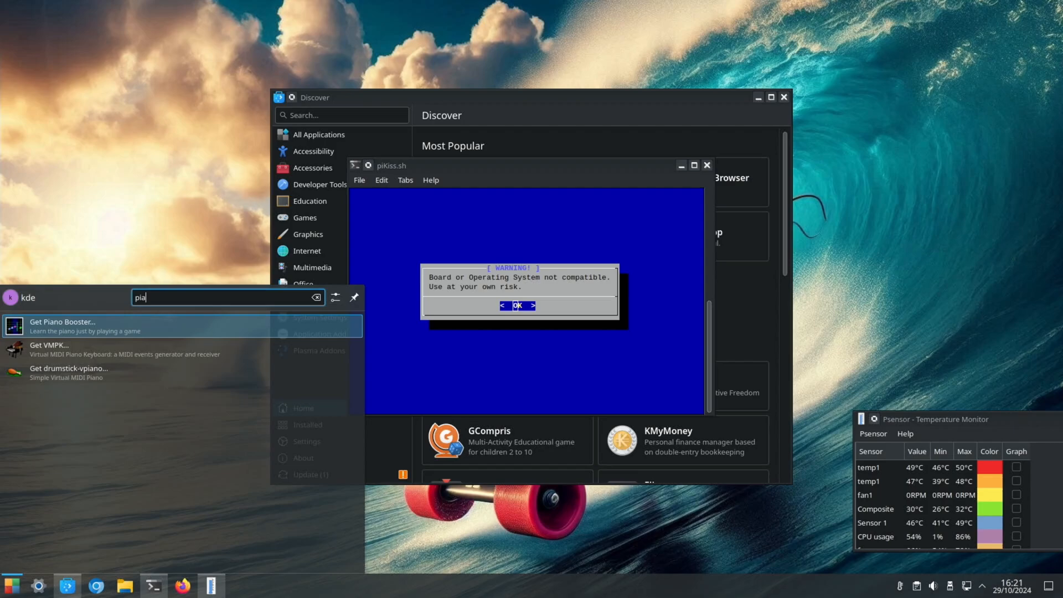